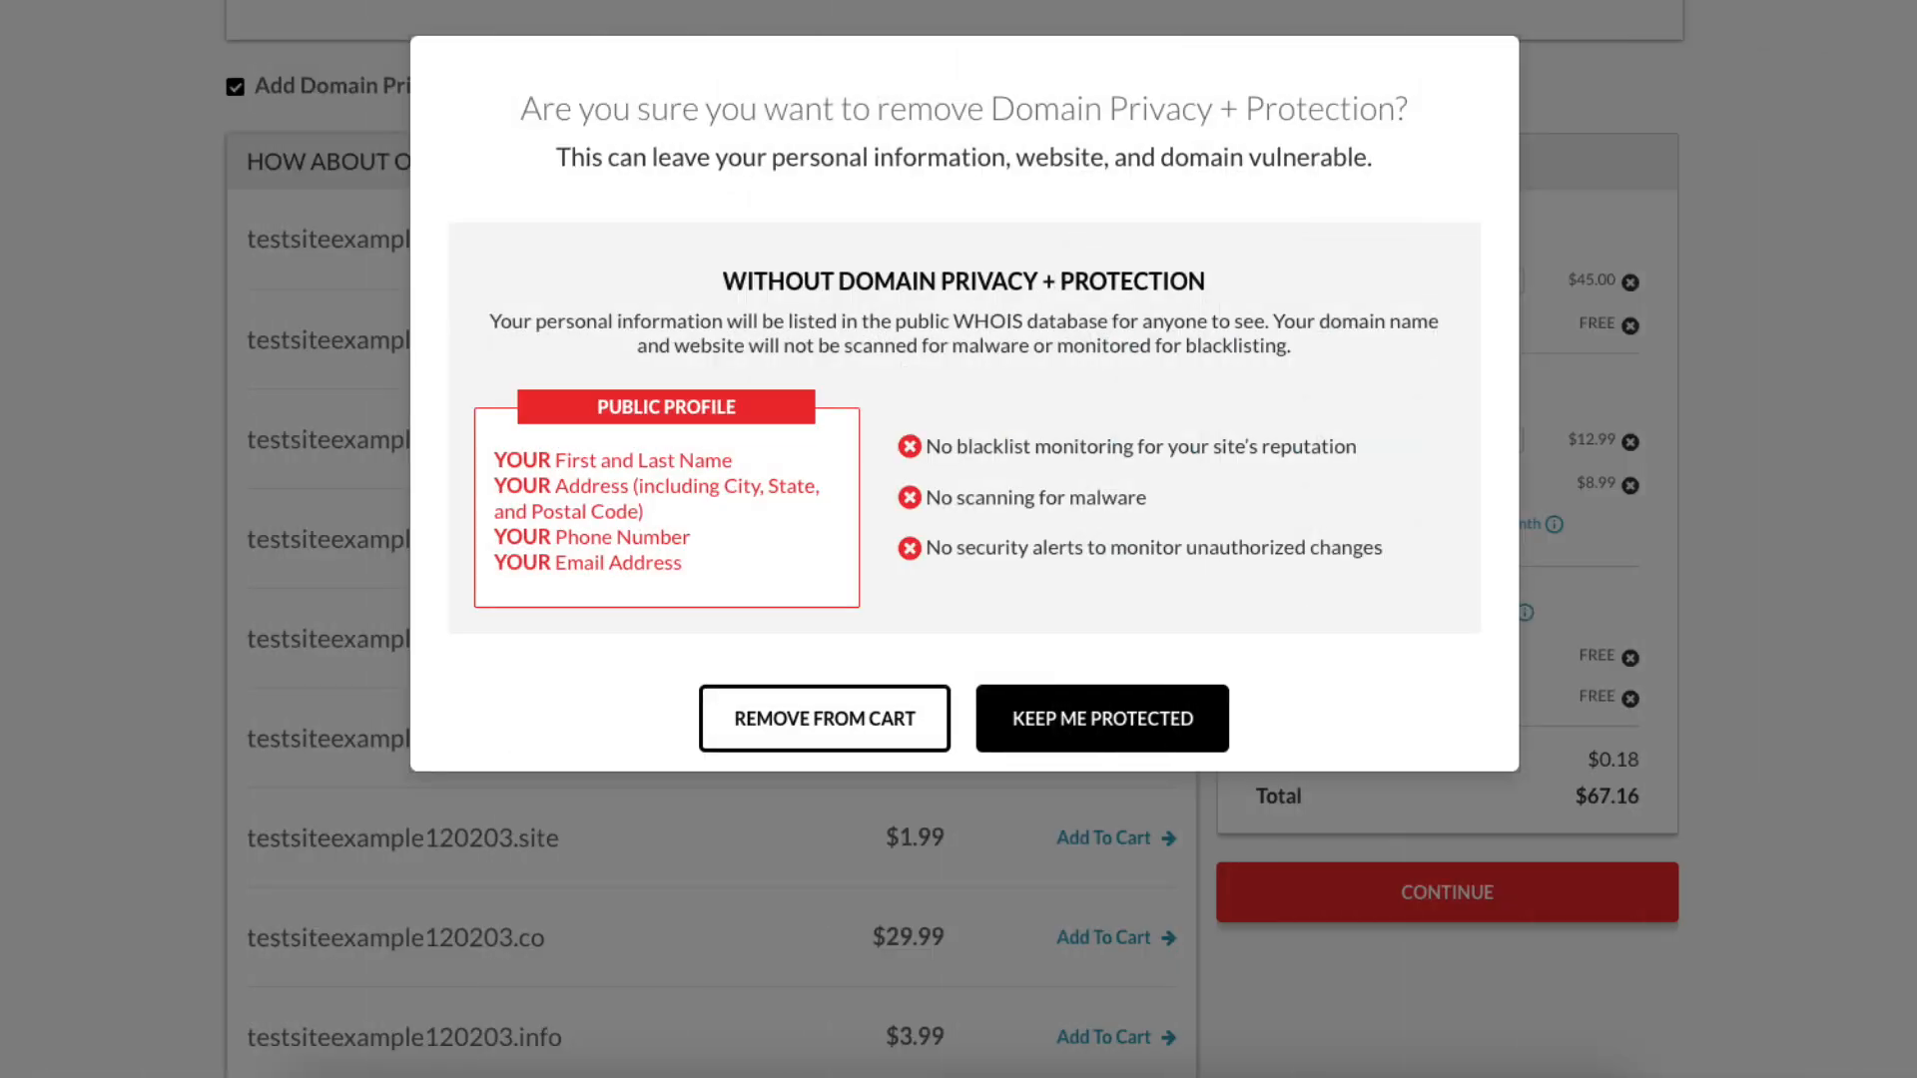
Remove the $8.99 Privacy + Protection add-on from the .com domain, dropping the cart to $58.17
left_click(1098, 717)
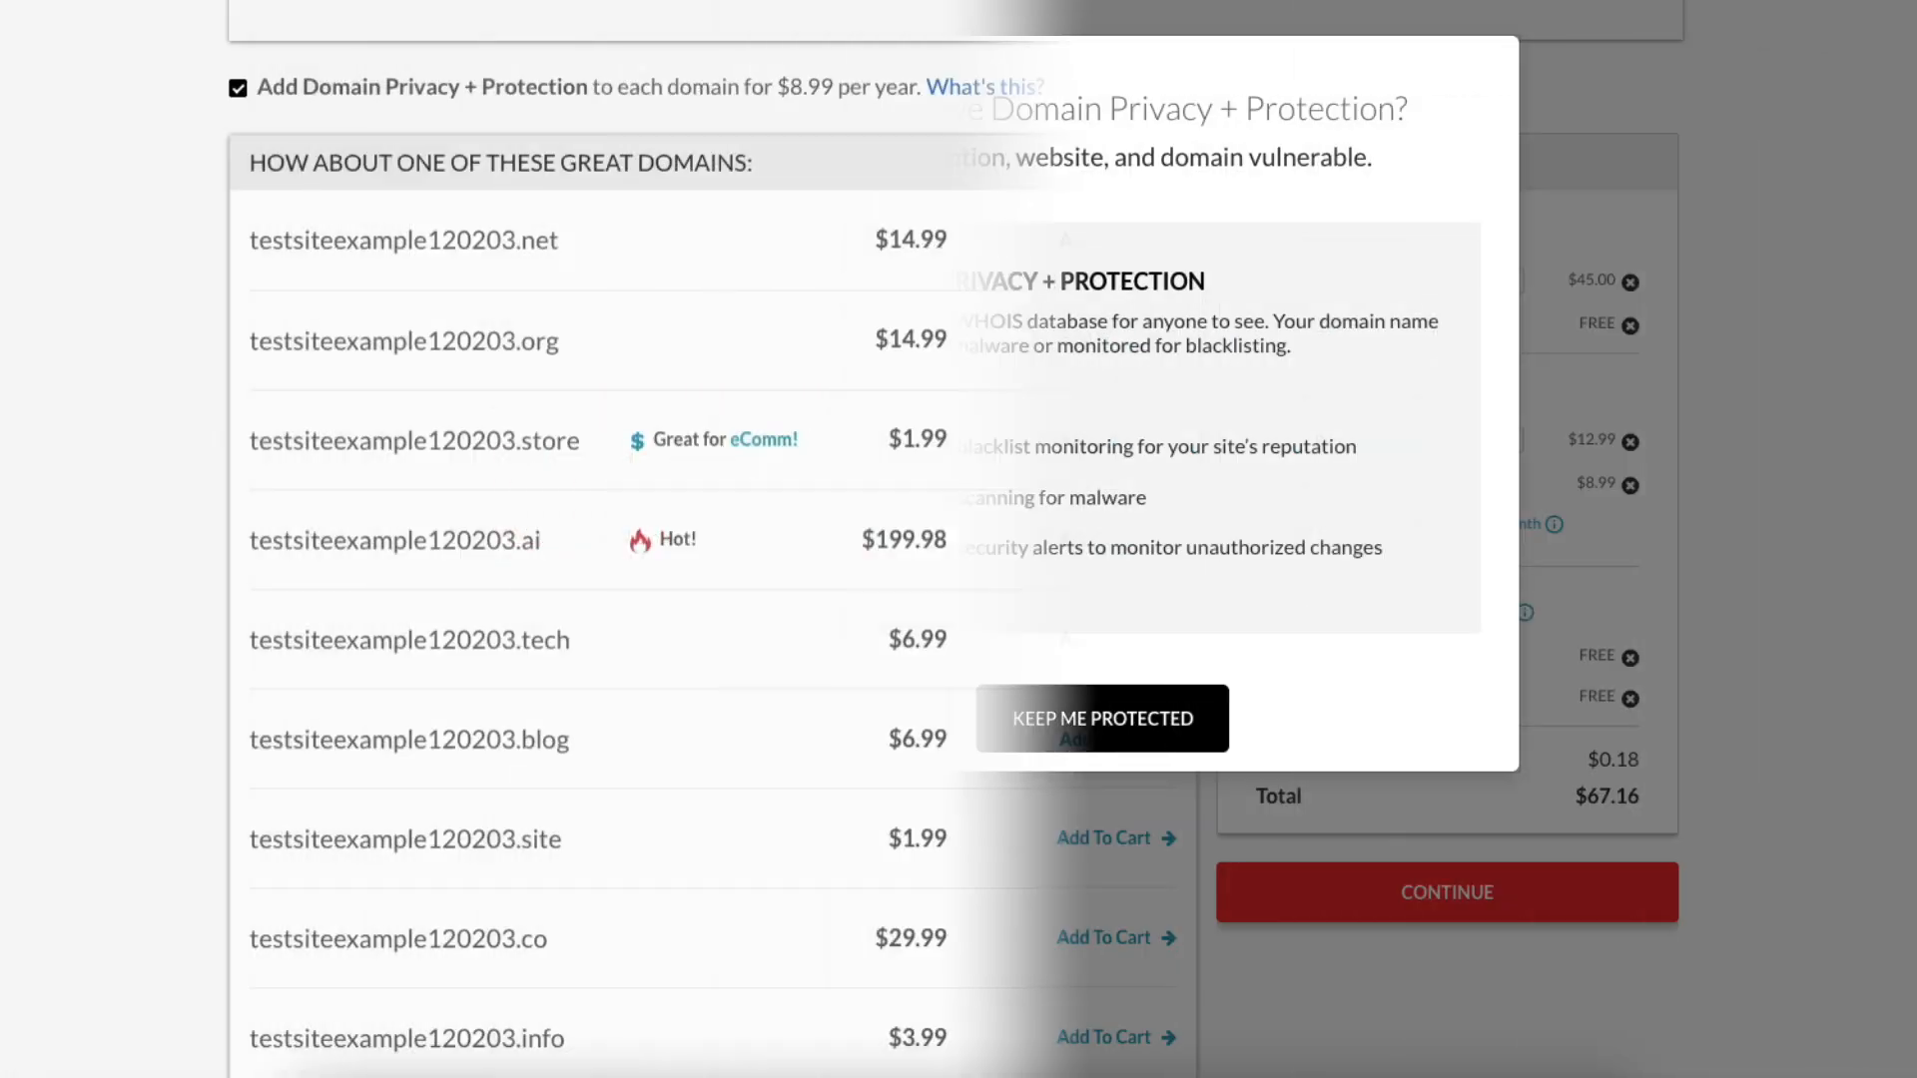
left_click(1099, 717)
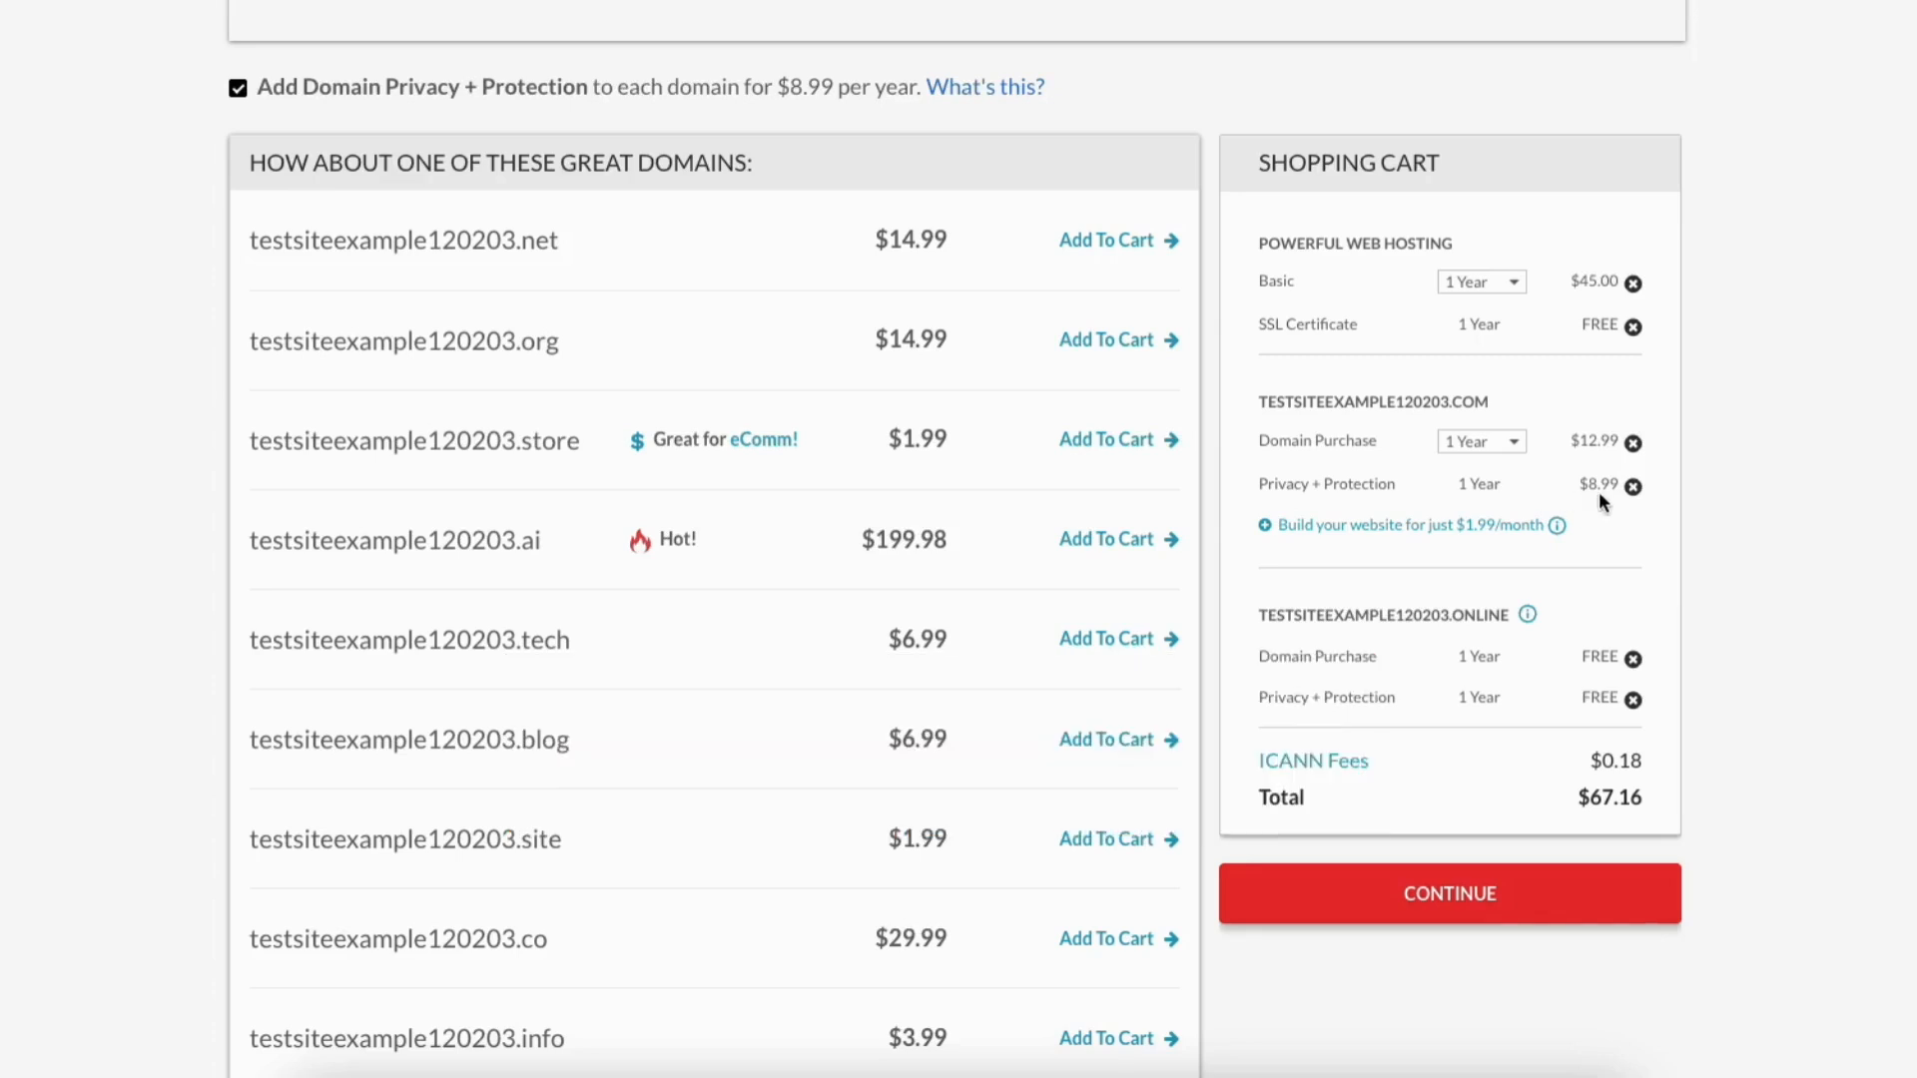
left_click(1631, 485)
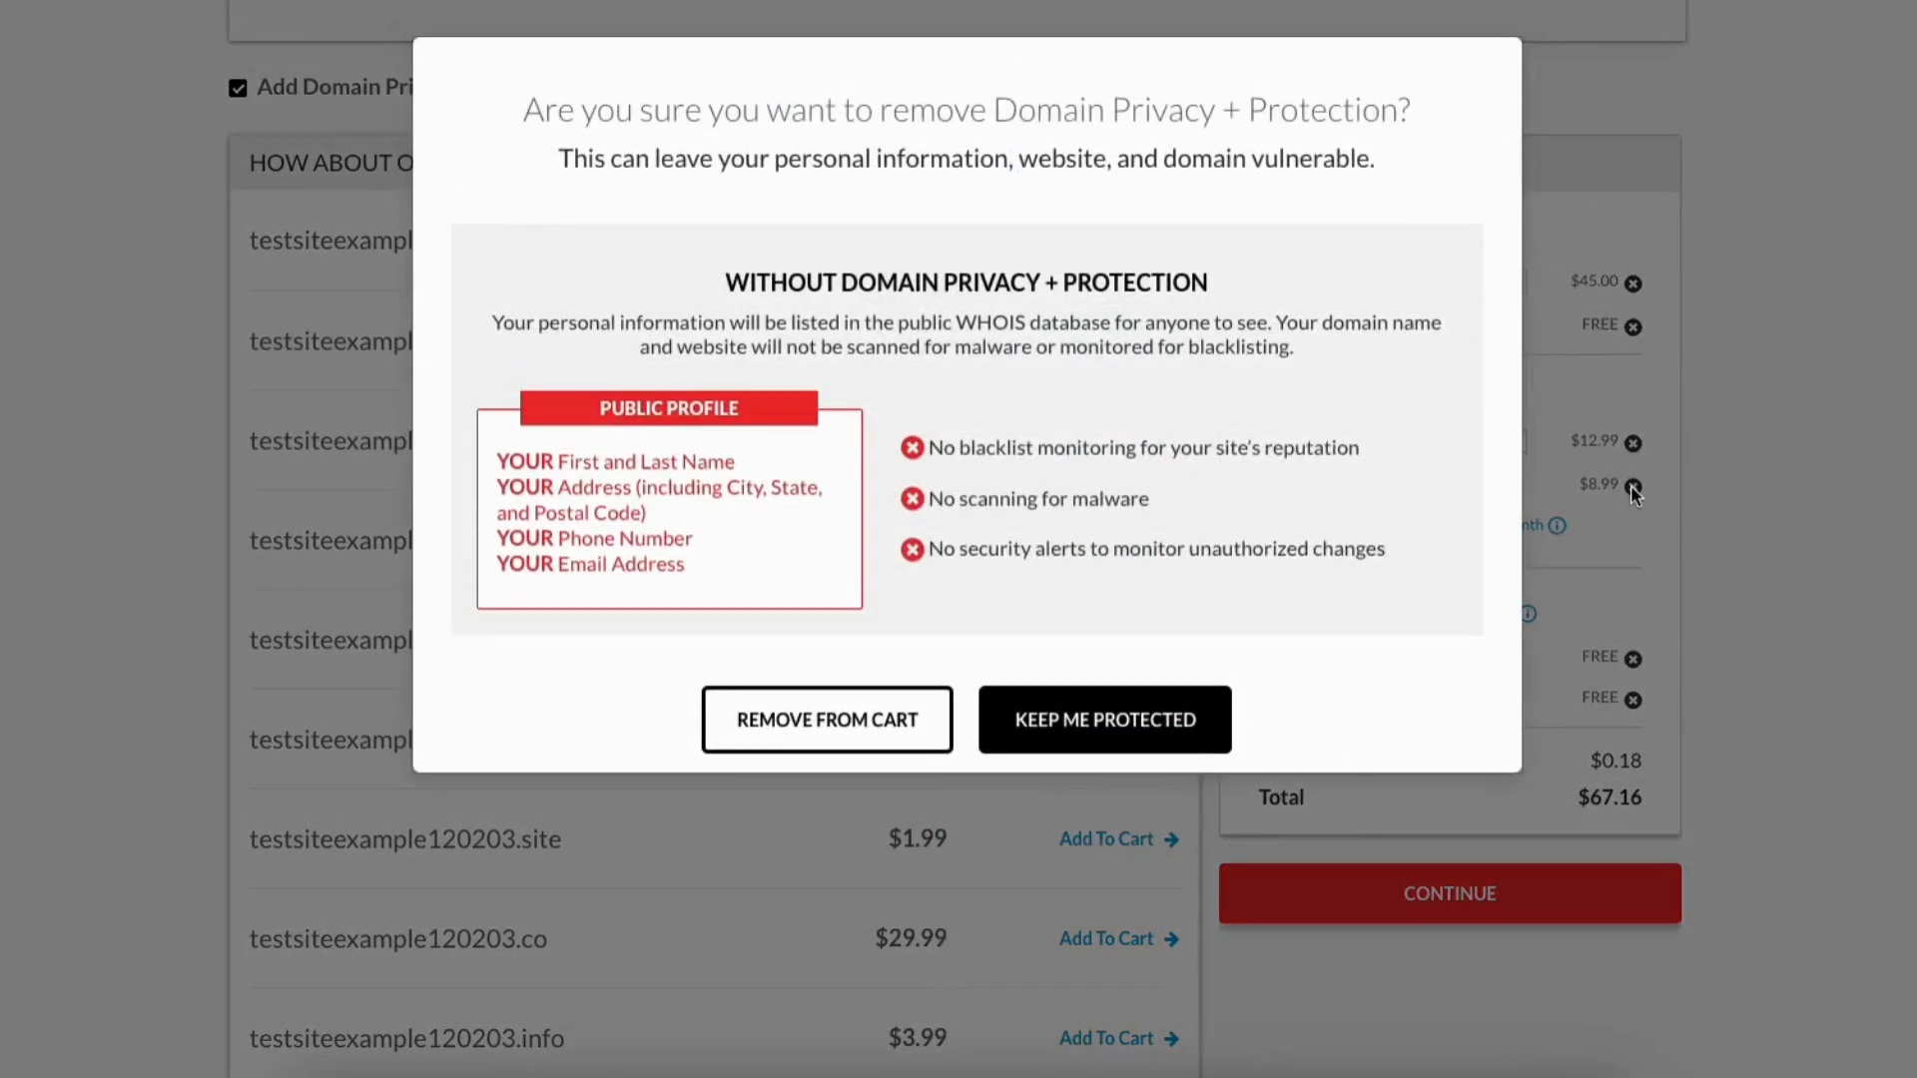
left_click(825, 719)
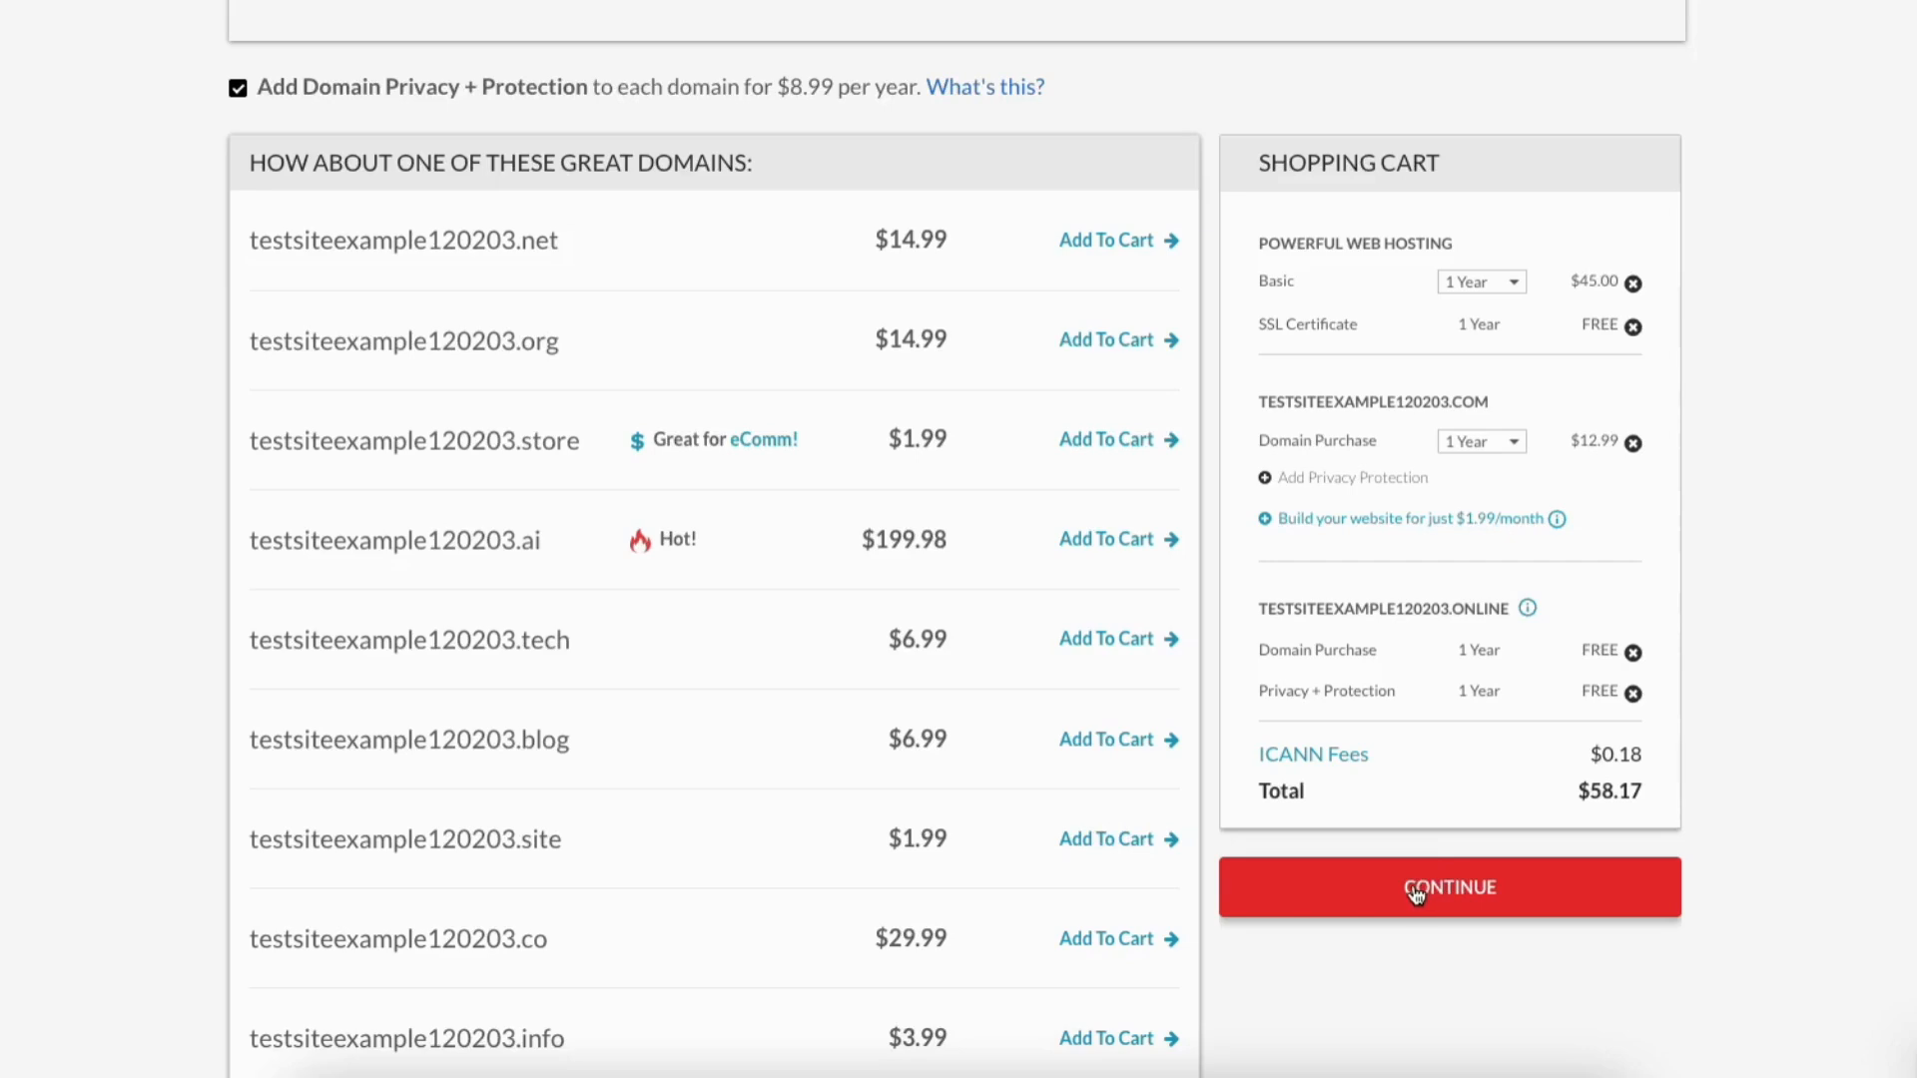
Continue to Domain Add-Ons and expand Google Workspace plan details, comparing Business Plus and Business Starter
left_click(1448, 886)
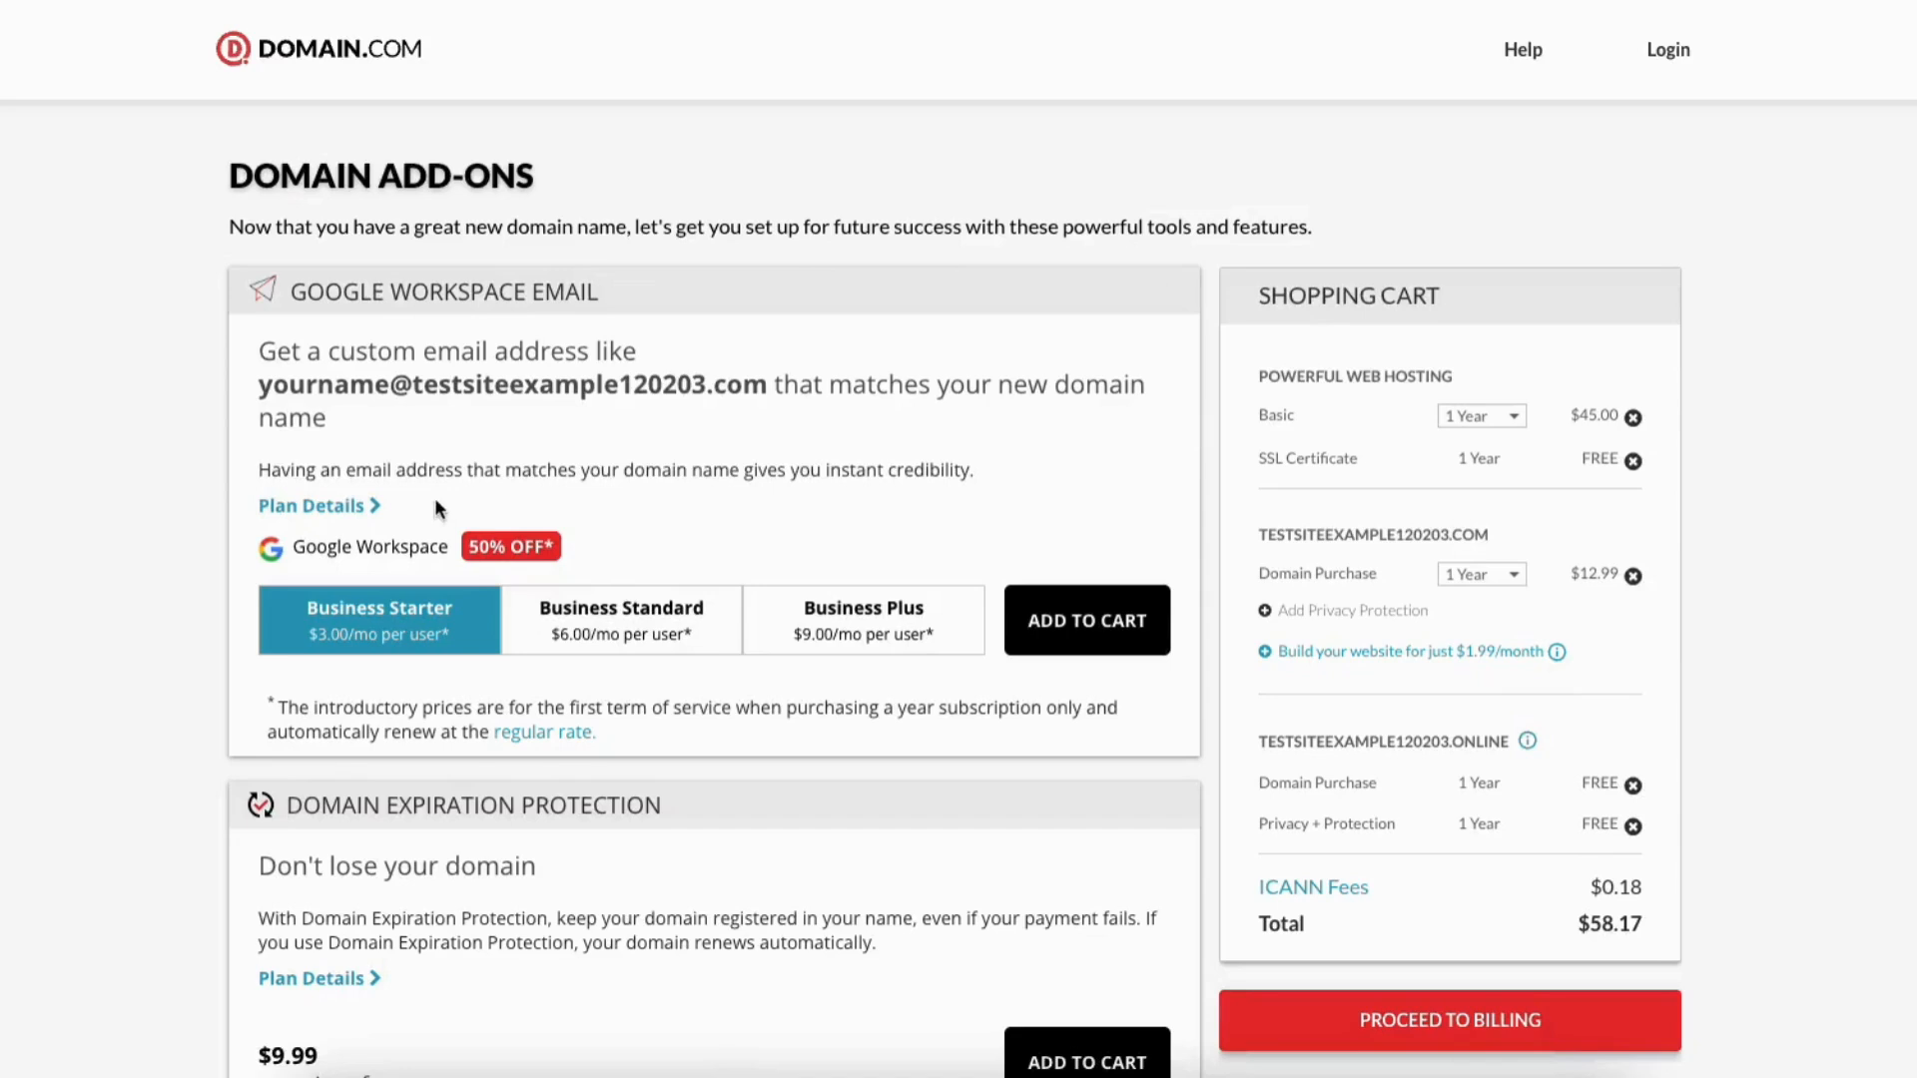
left_click(312, 505)
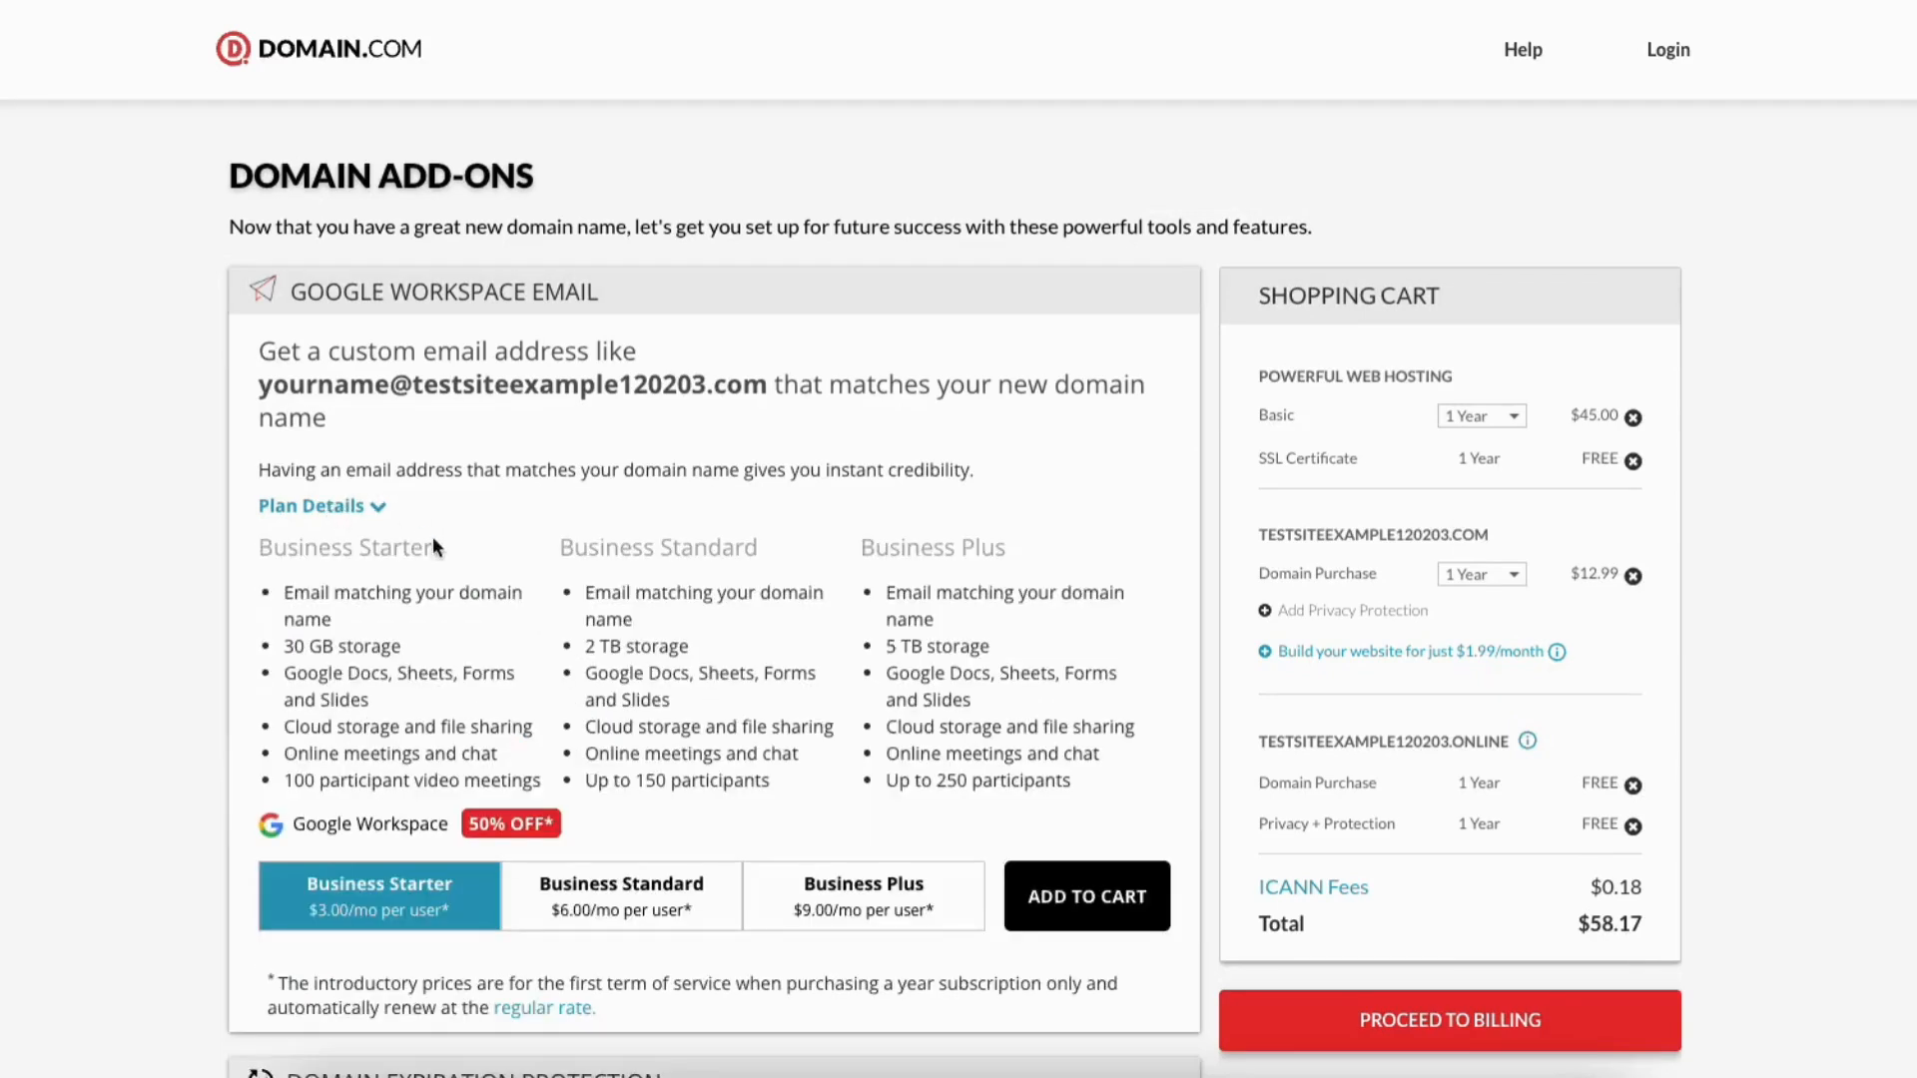
mouse_move(531, 645)
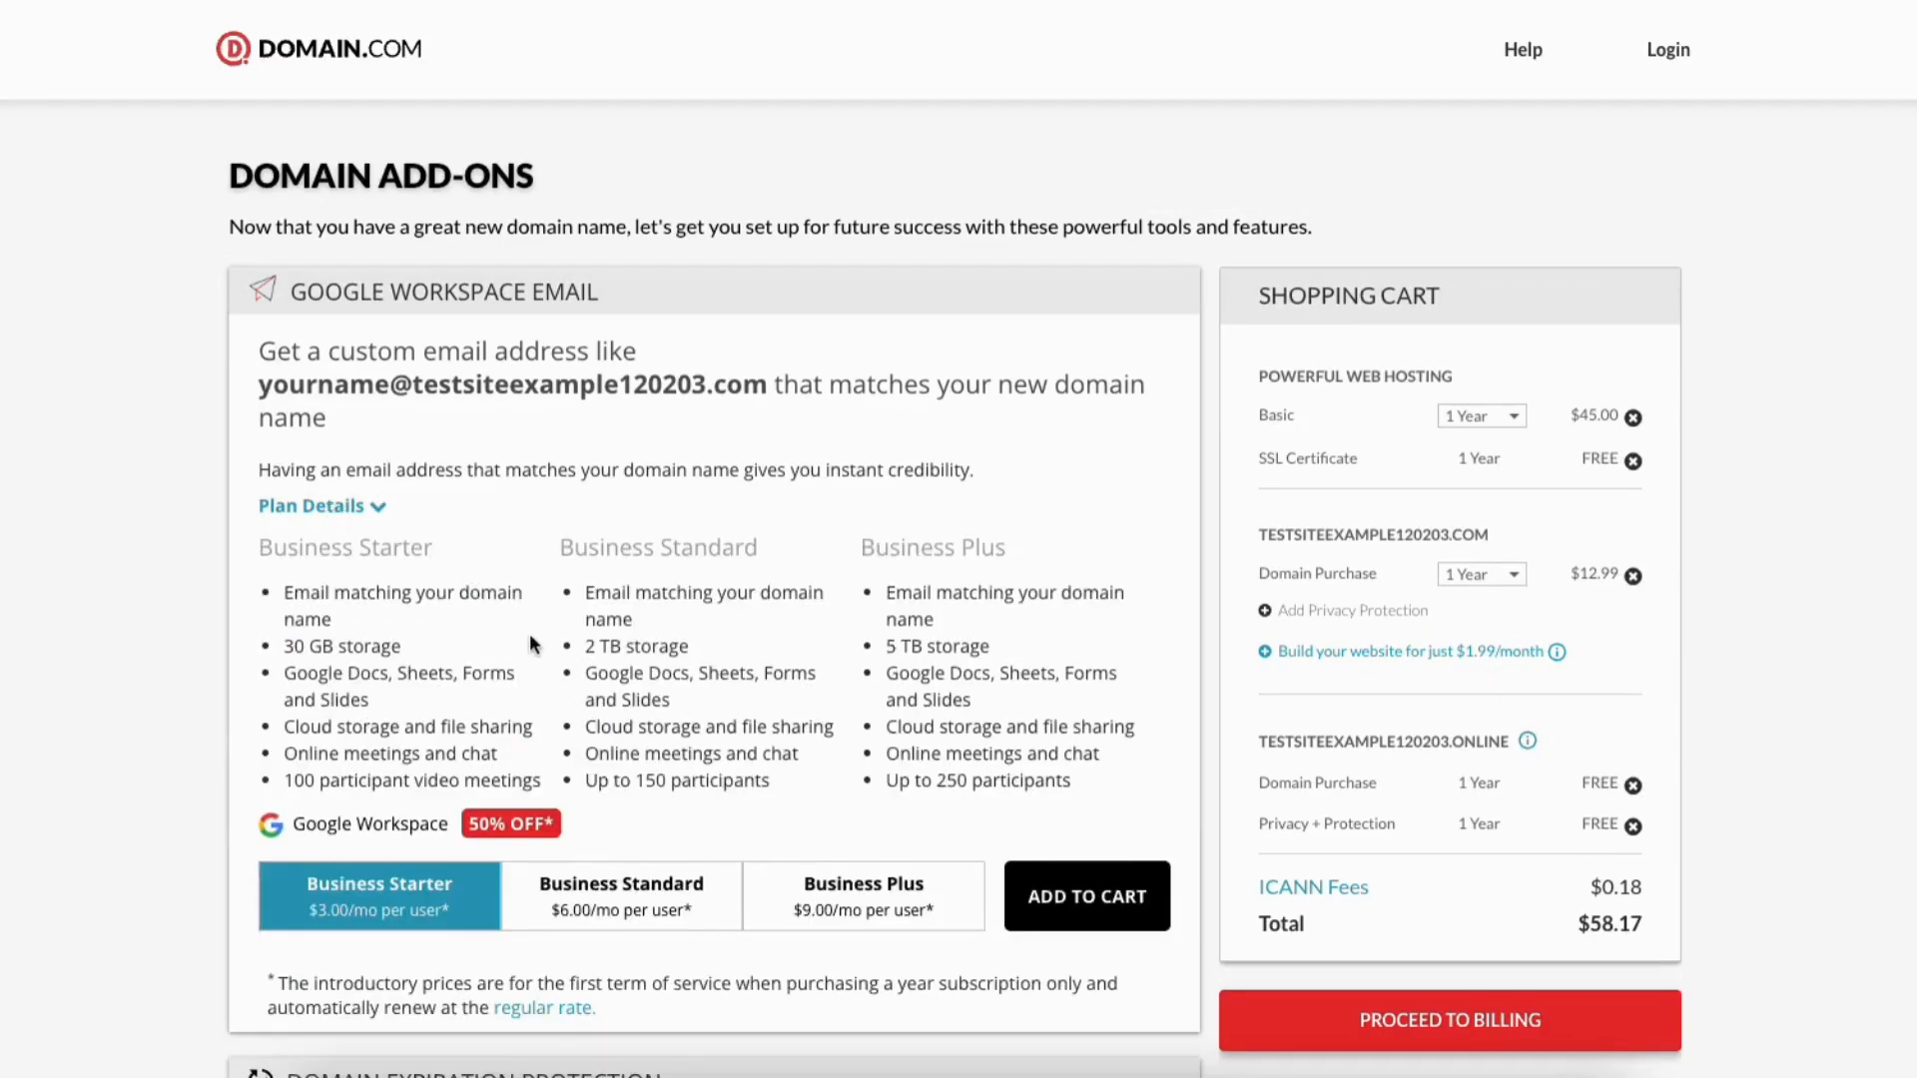
left_click(863, 895)
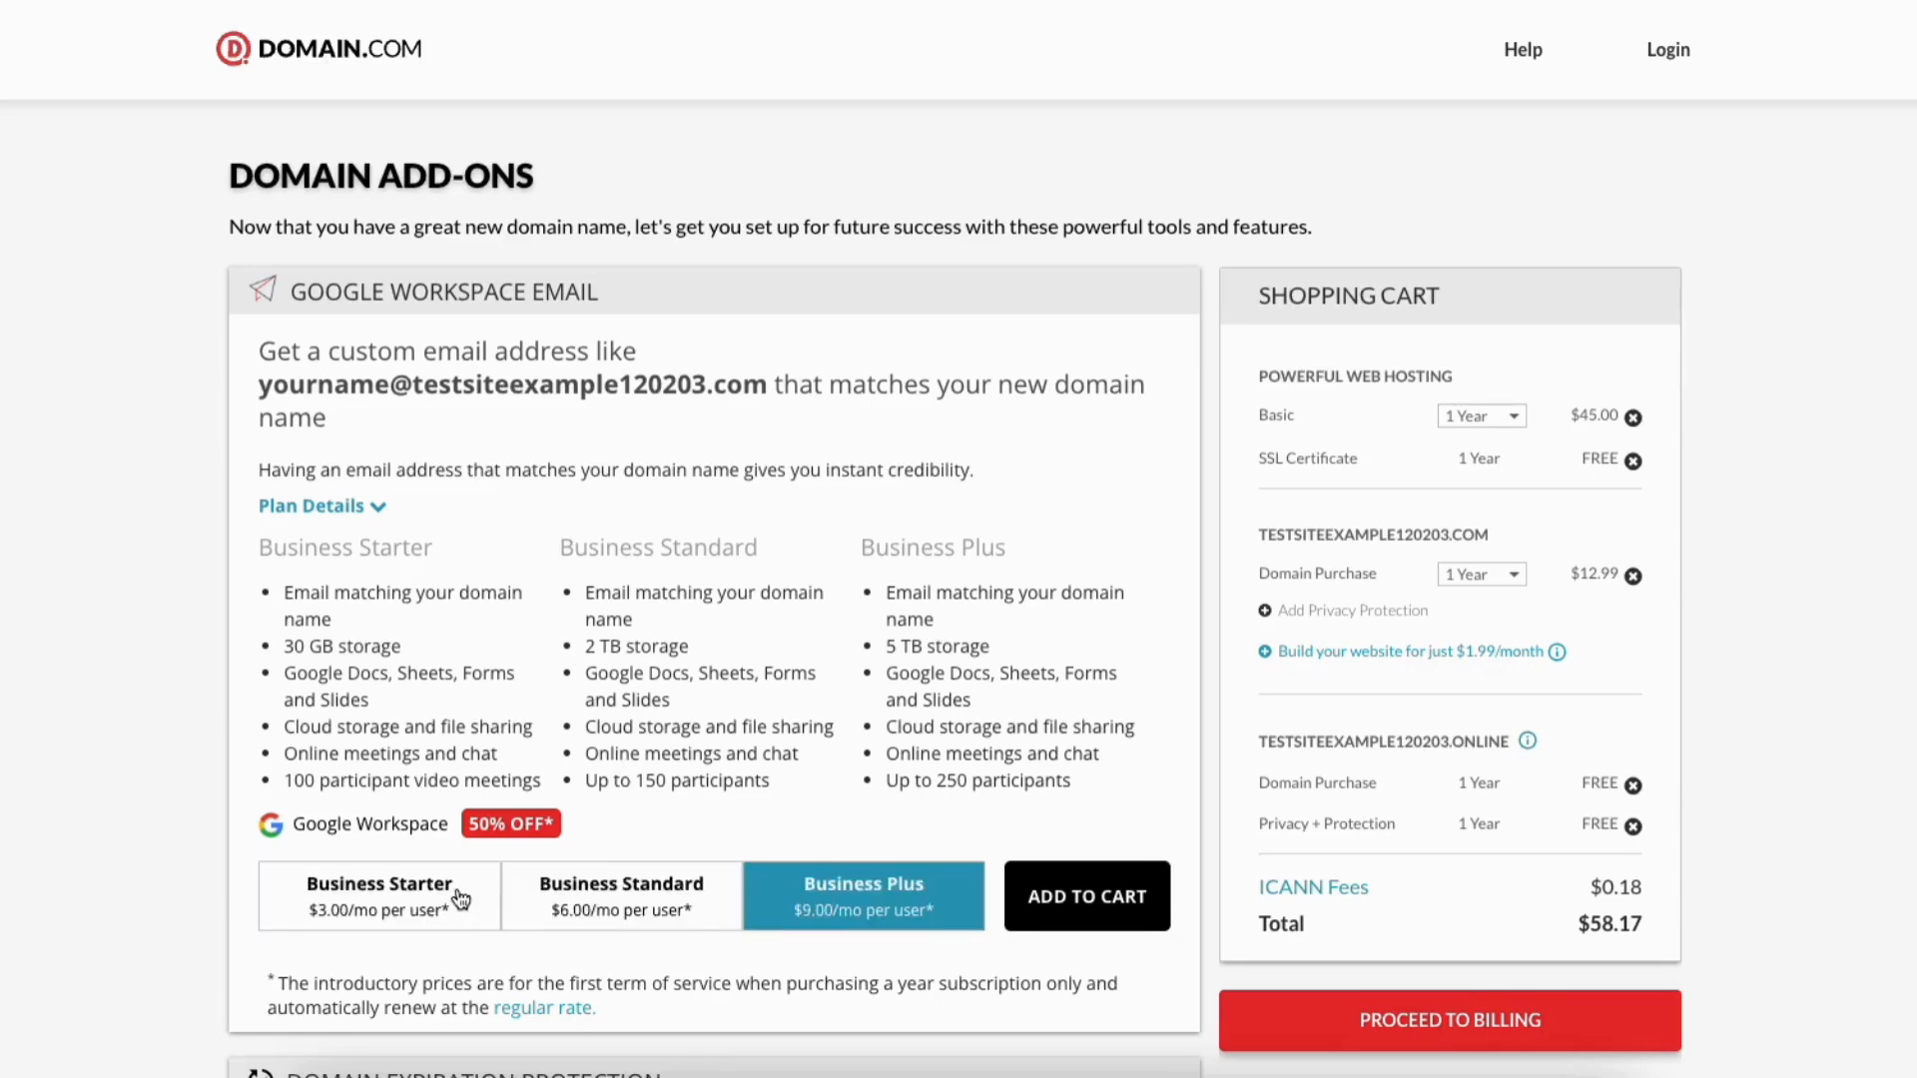
left_click(379, 895)
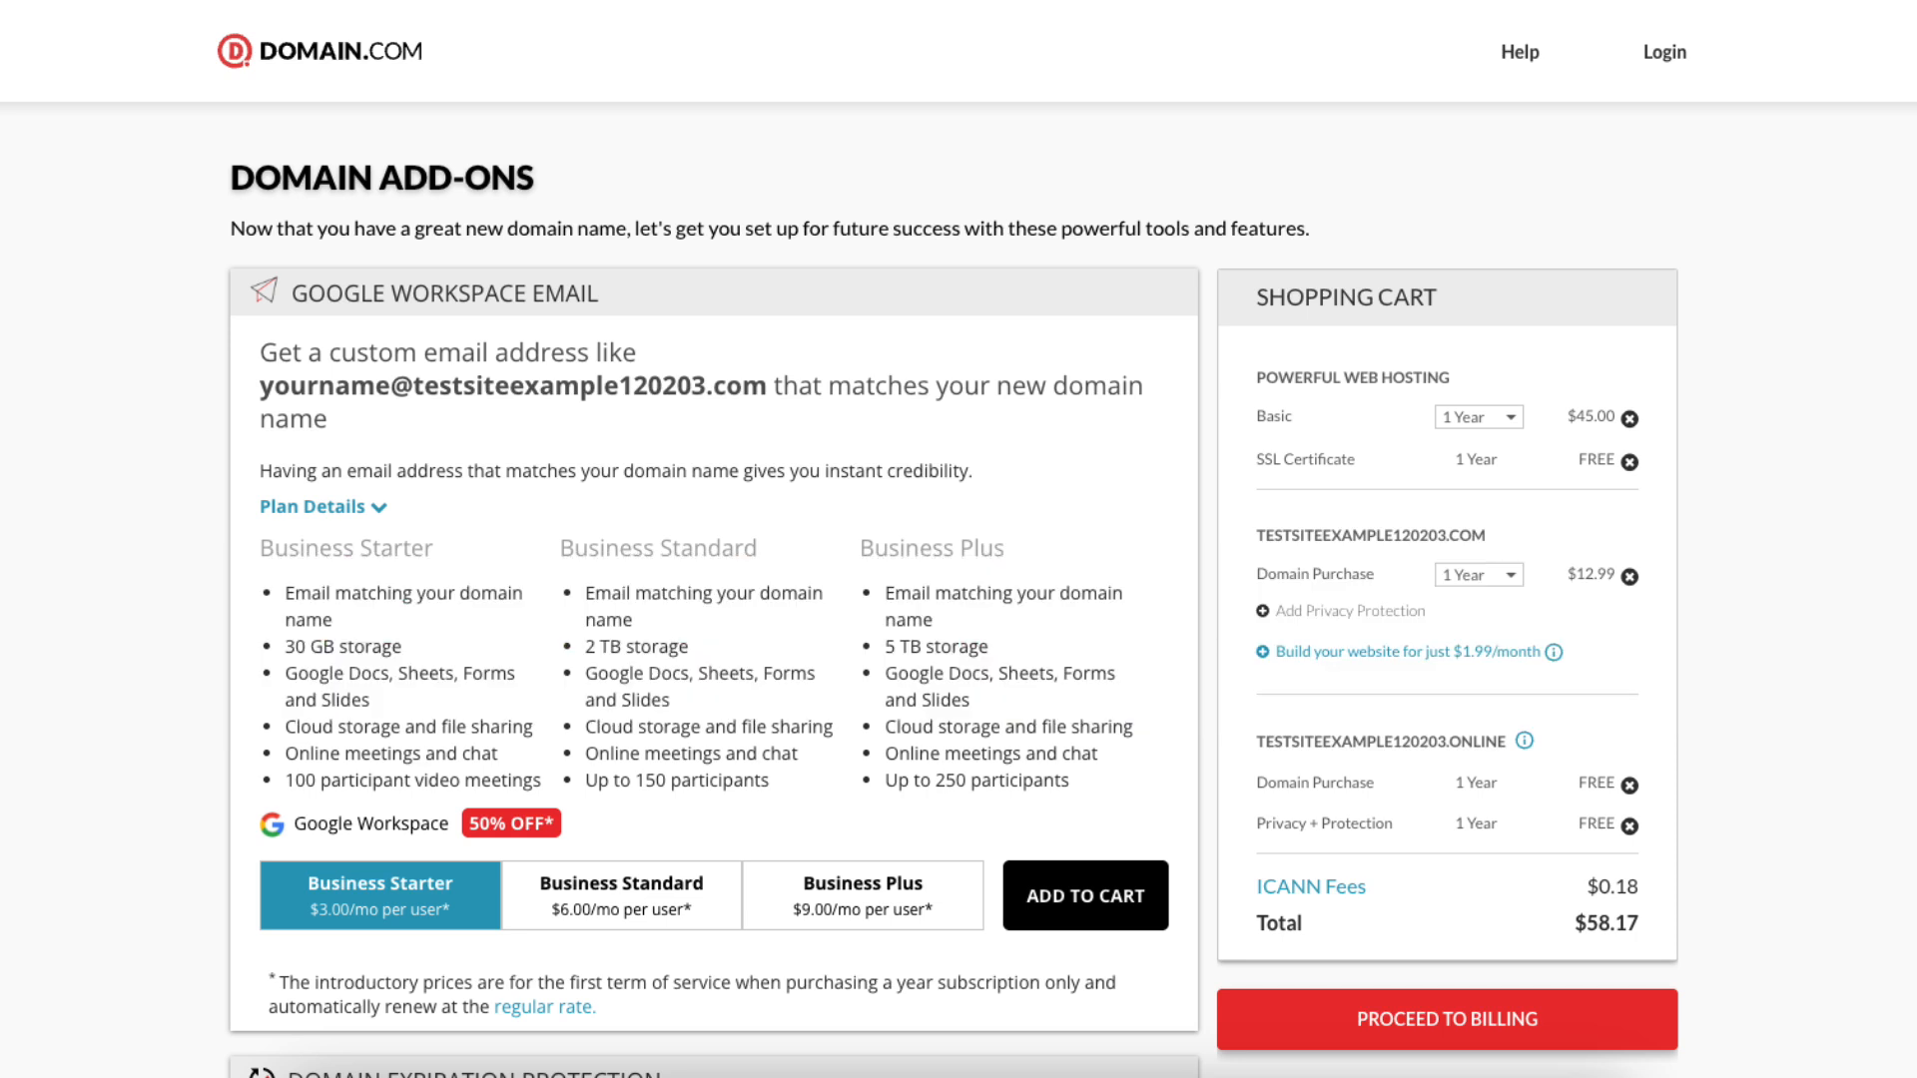
Expand the Domain Expiration Protection plan details
scroll("down", 3)
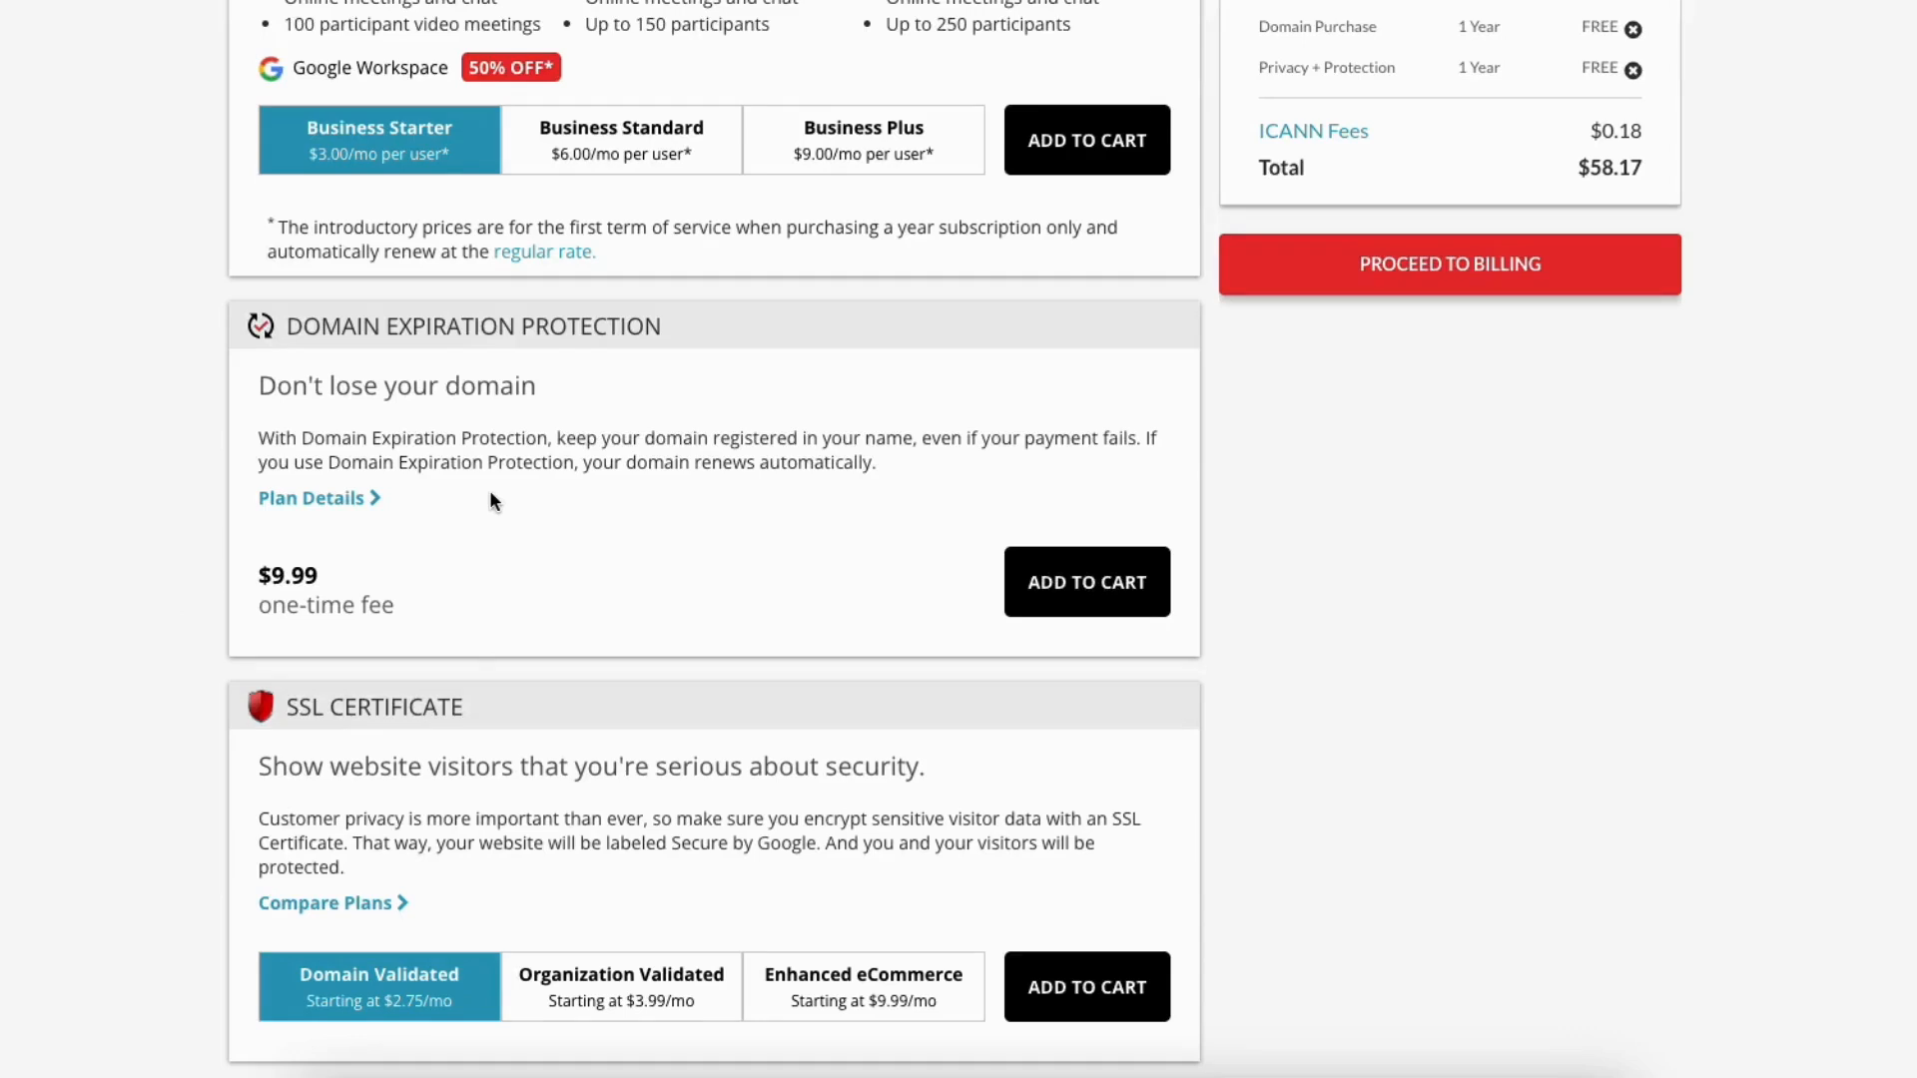
left_click(312, 497)
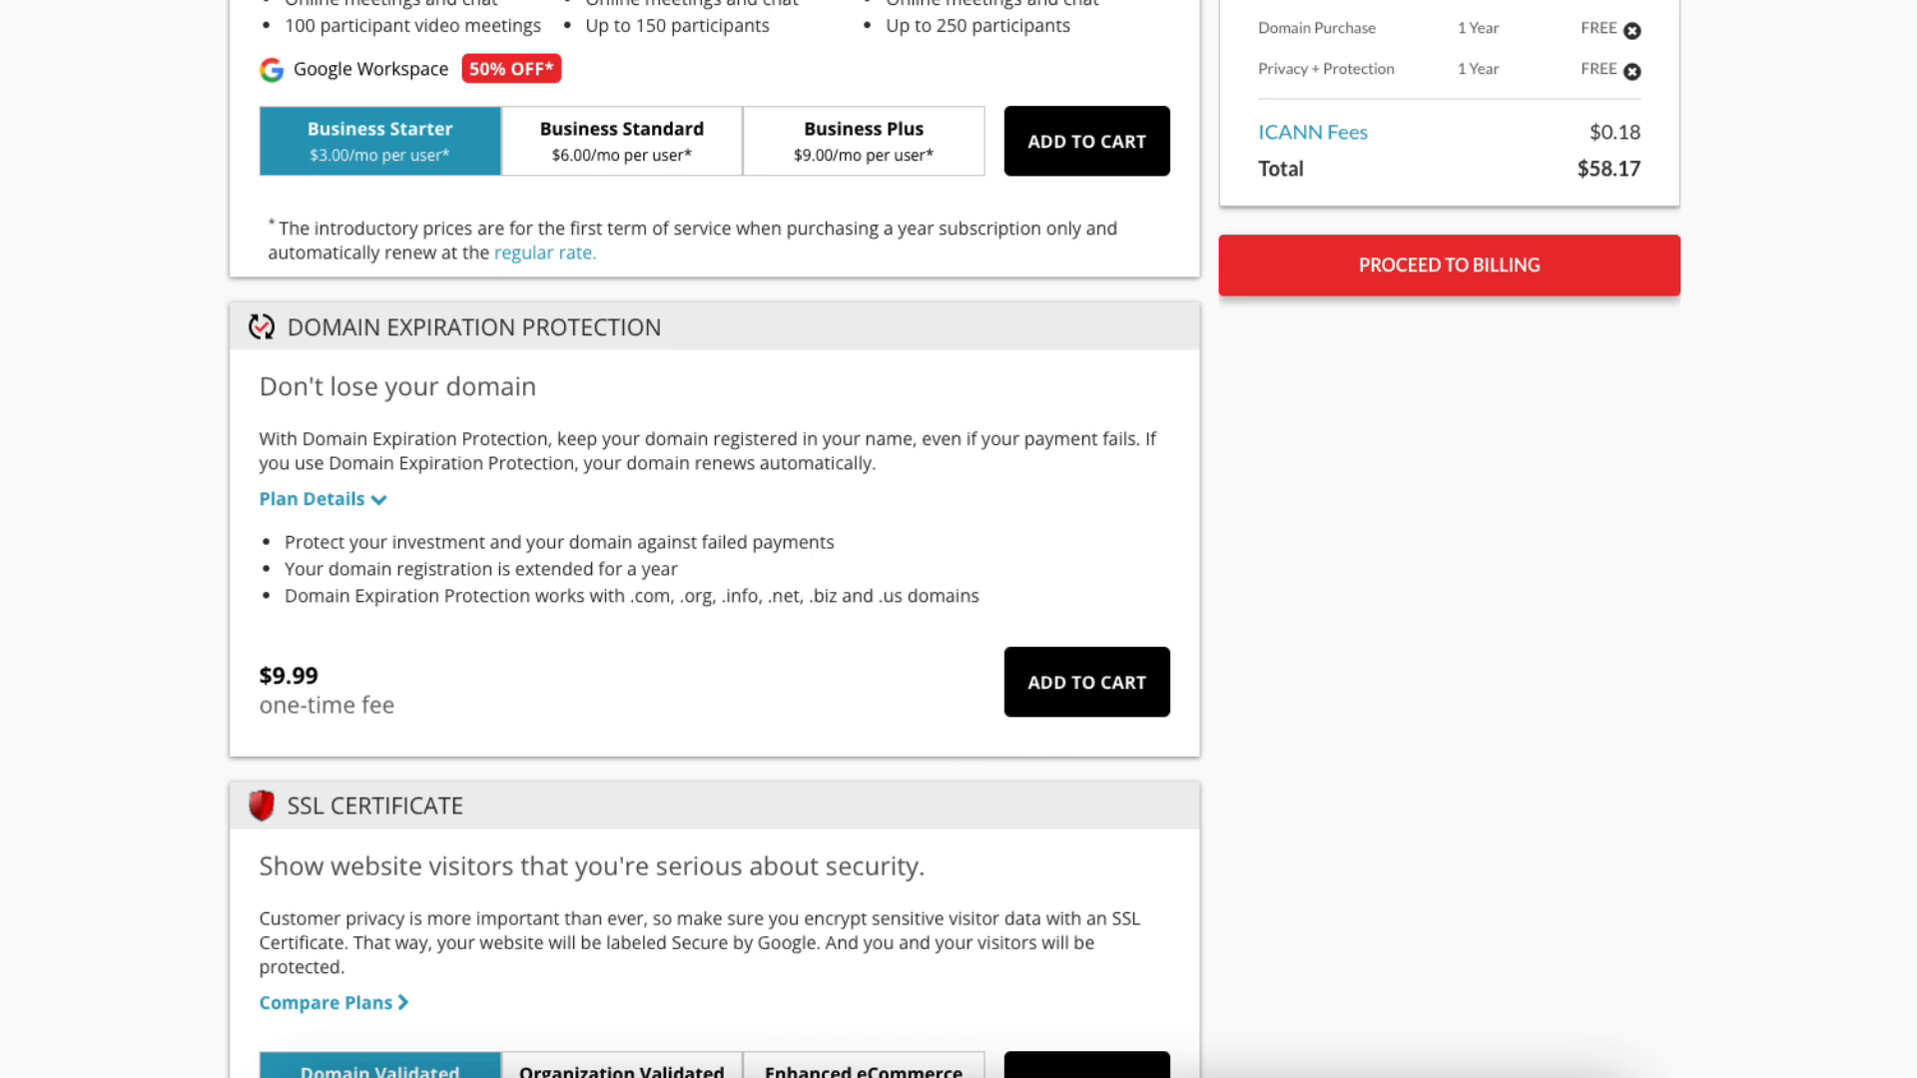
Expand the SSL comparison of Domain Validated, Organization Validated and Enhanced eCommerce plans
scroll("down", 3)
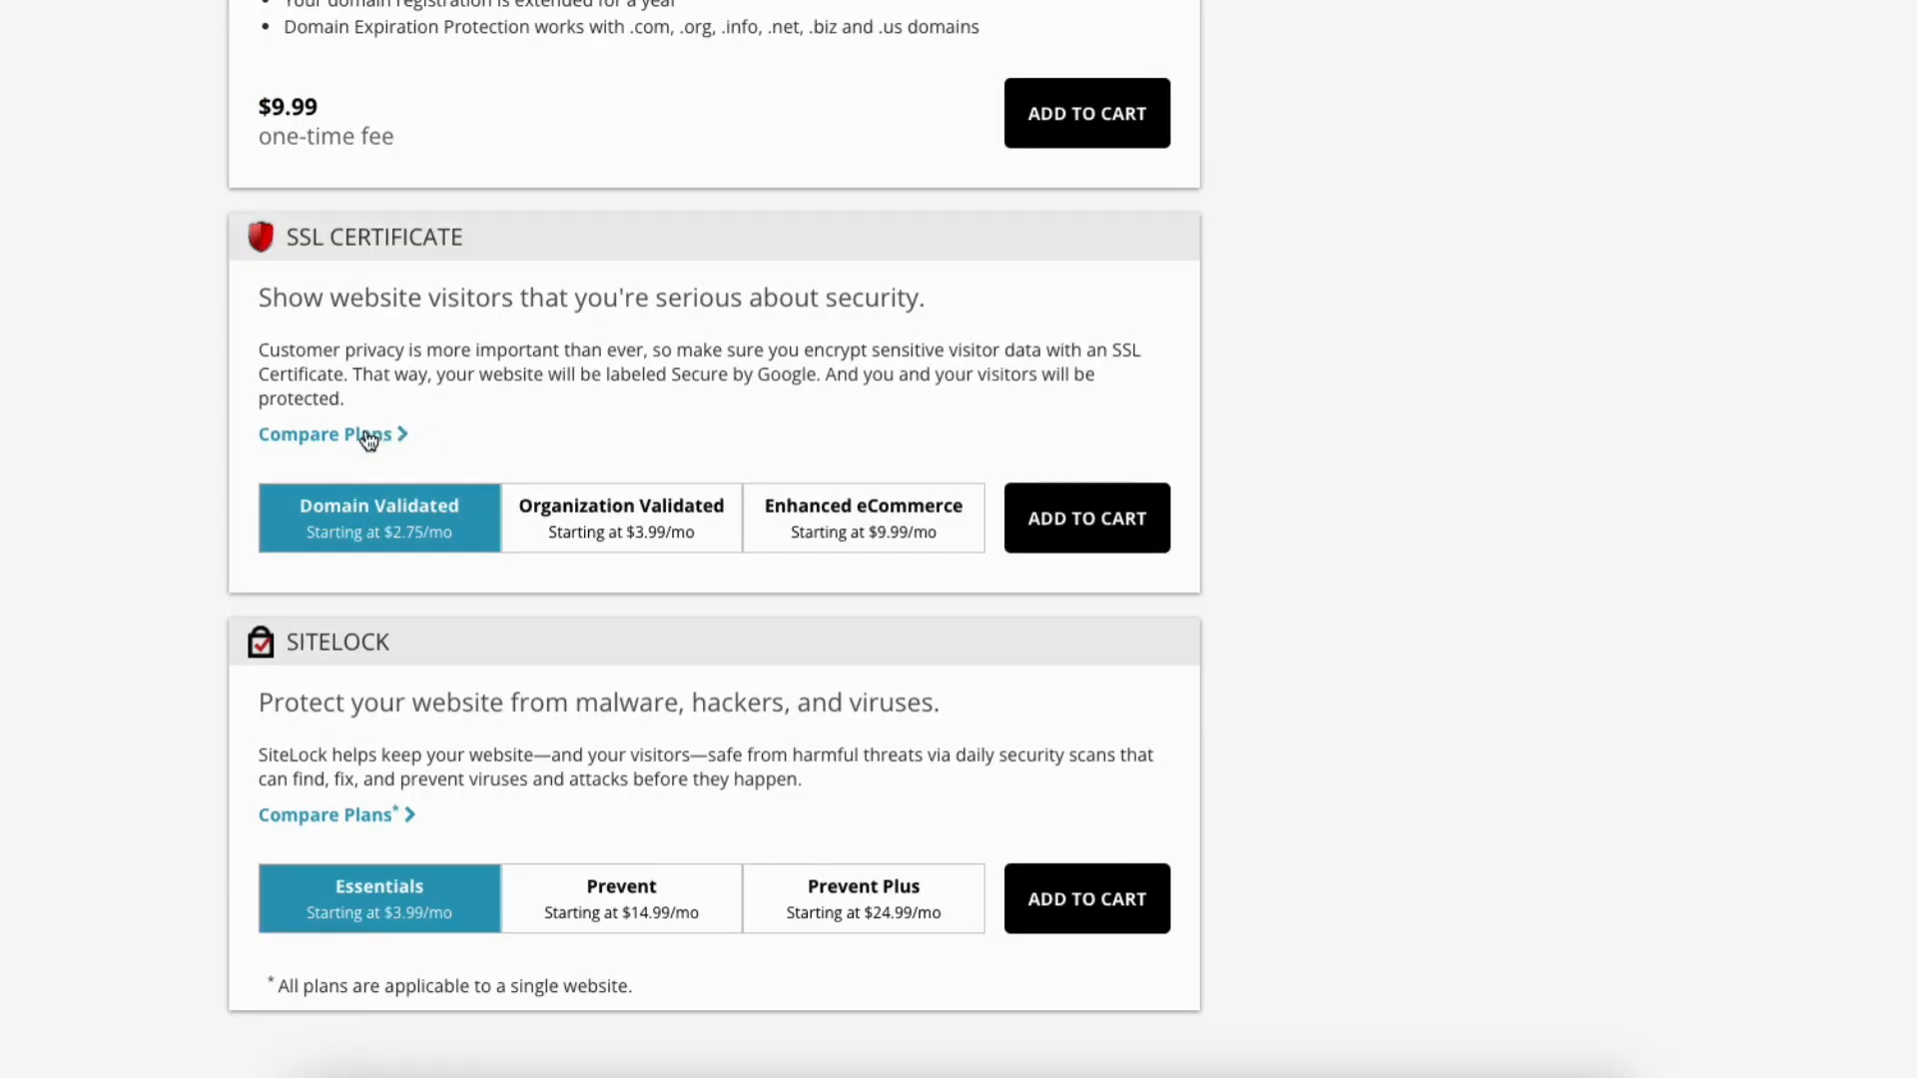
left_click(324, 433)
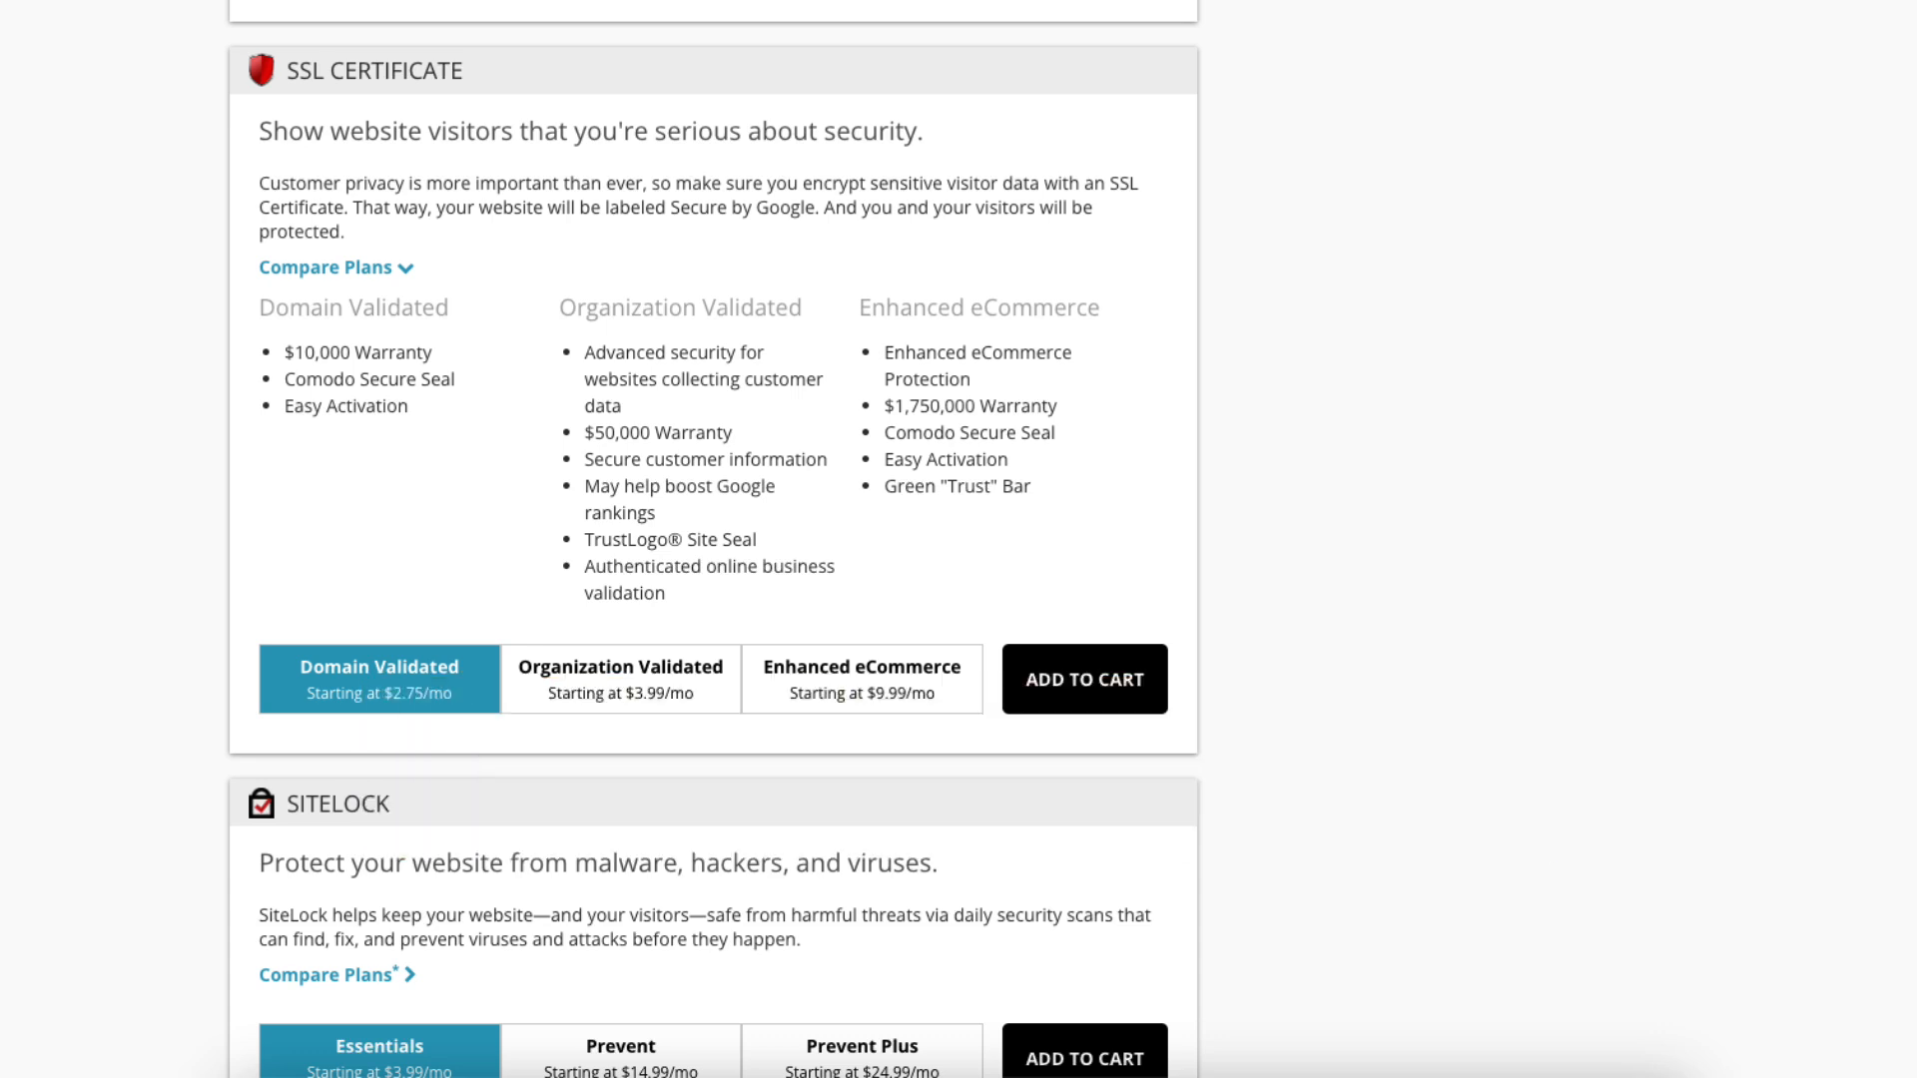
Expand the SiteLock Essentials, Prevent and Prevent Plus plan comparison
scroll("down", 3)
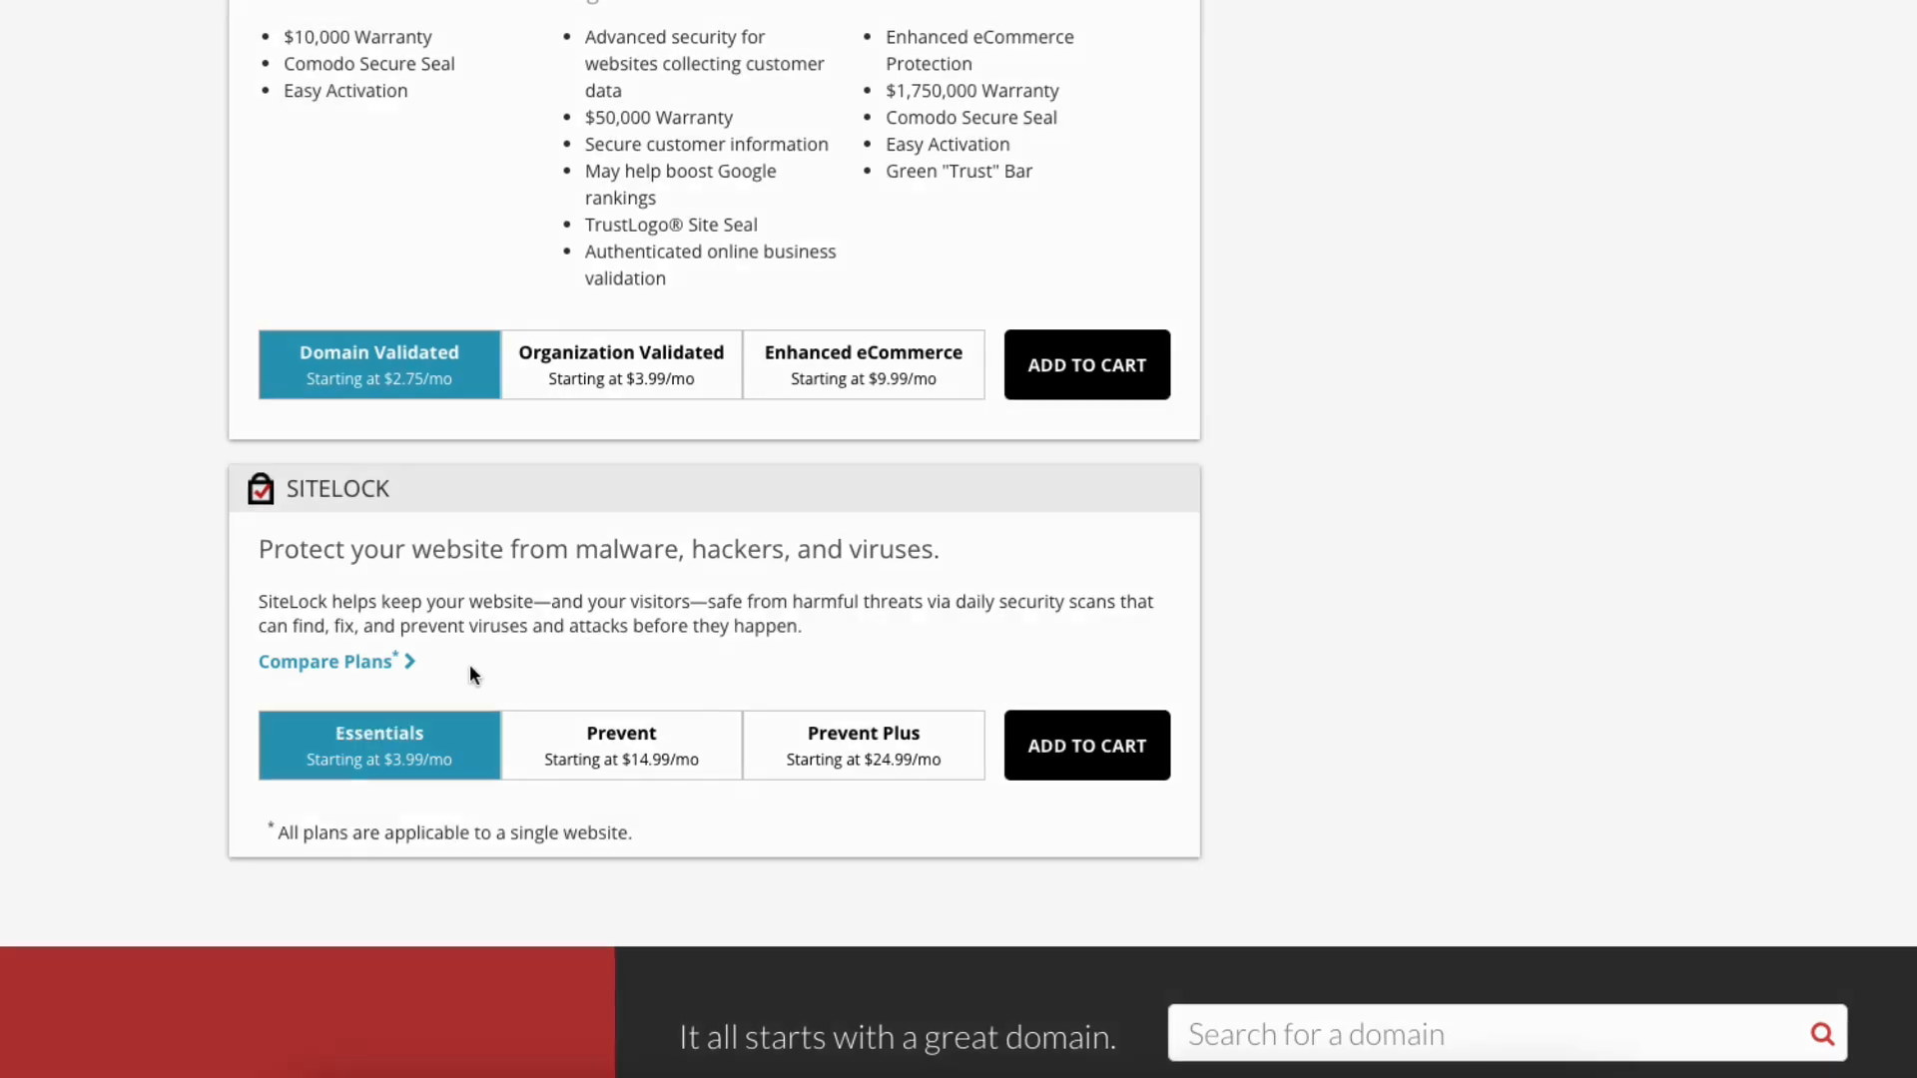
left_click(326, 661)
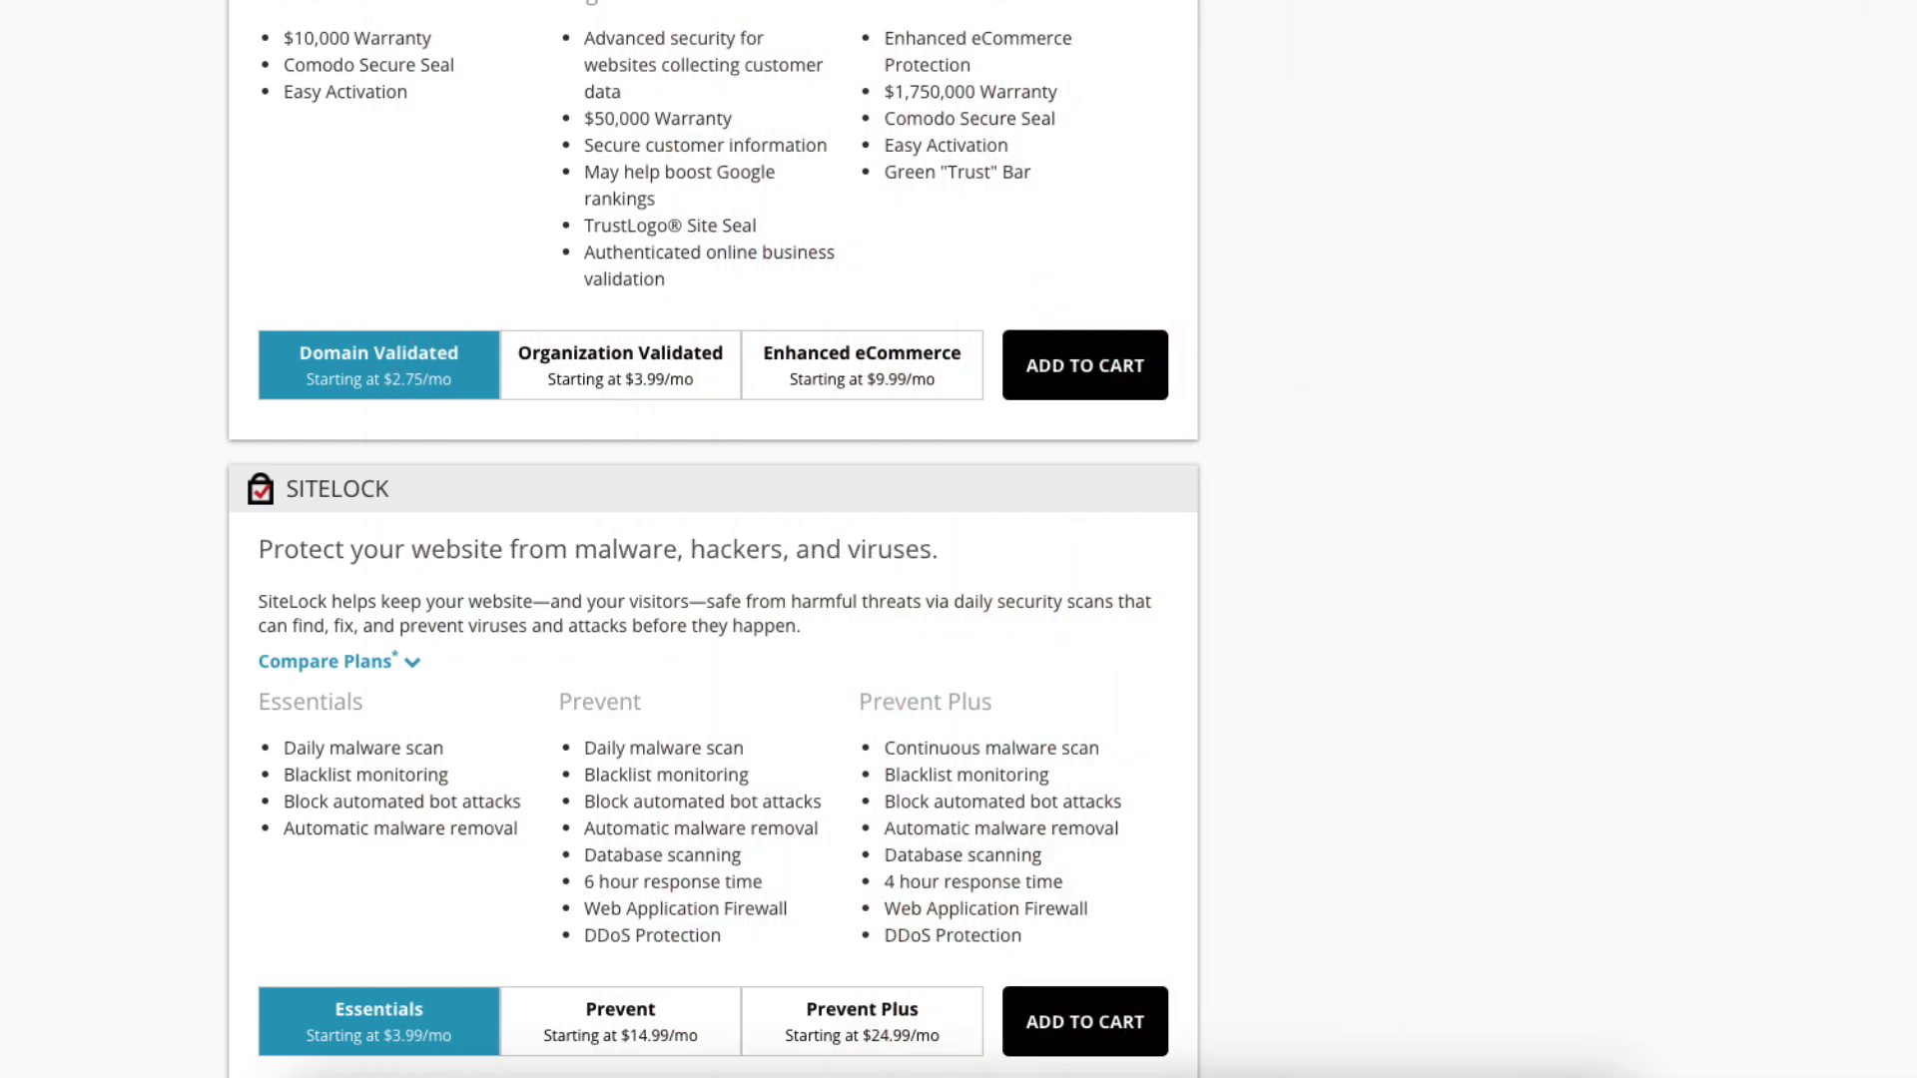
scroll("down", 3)
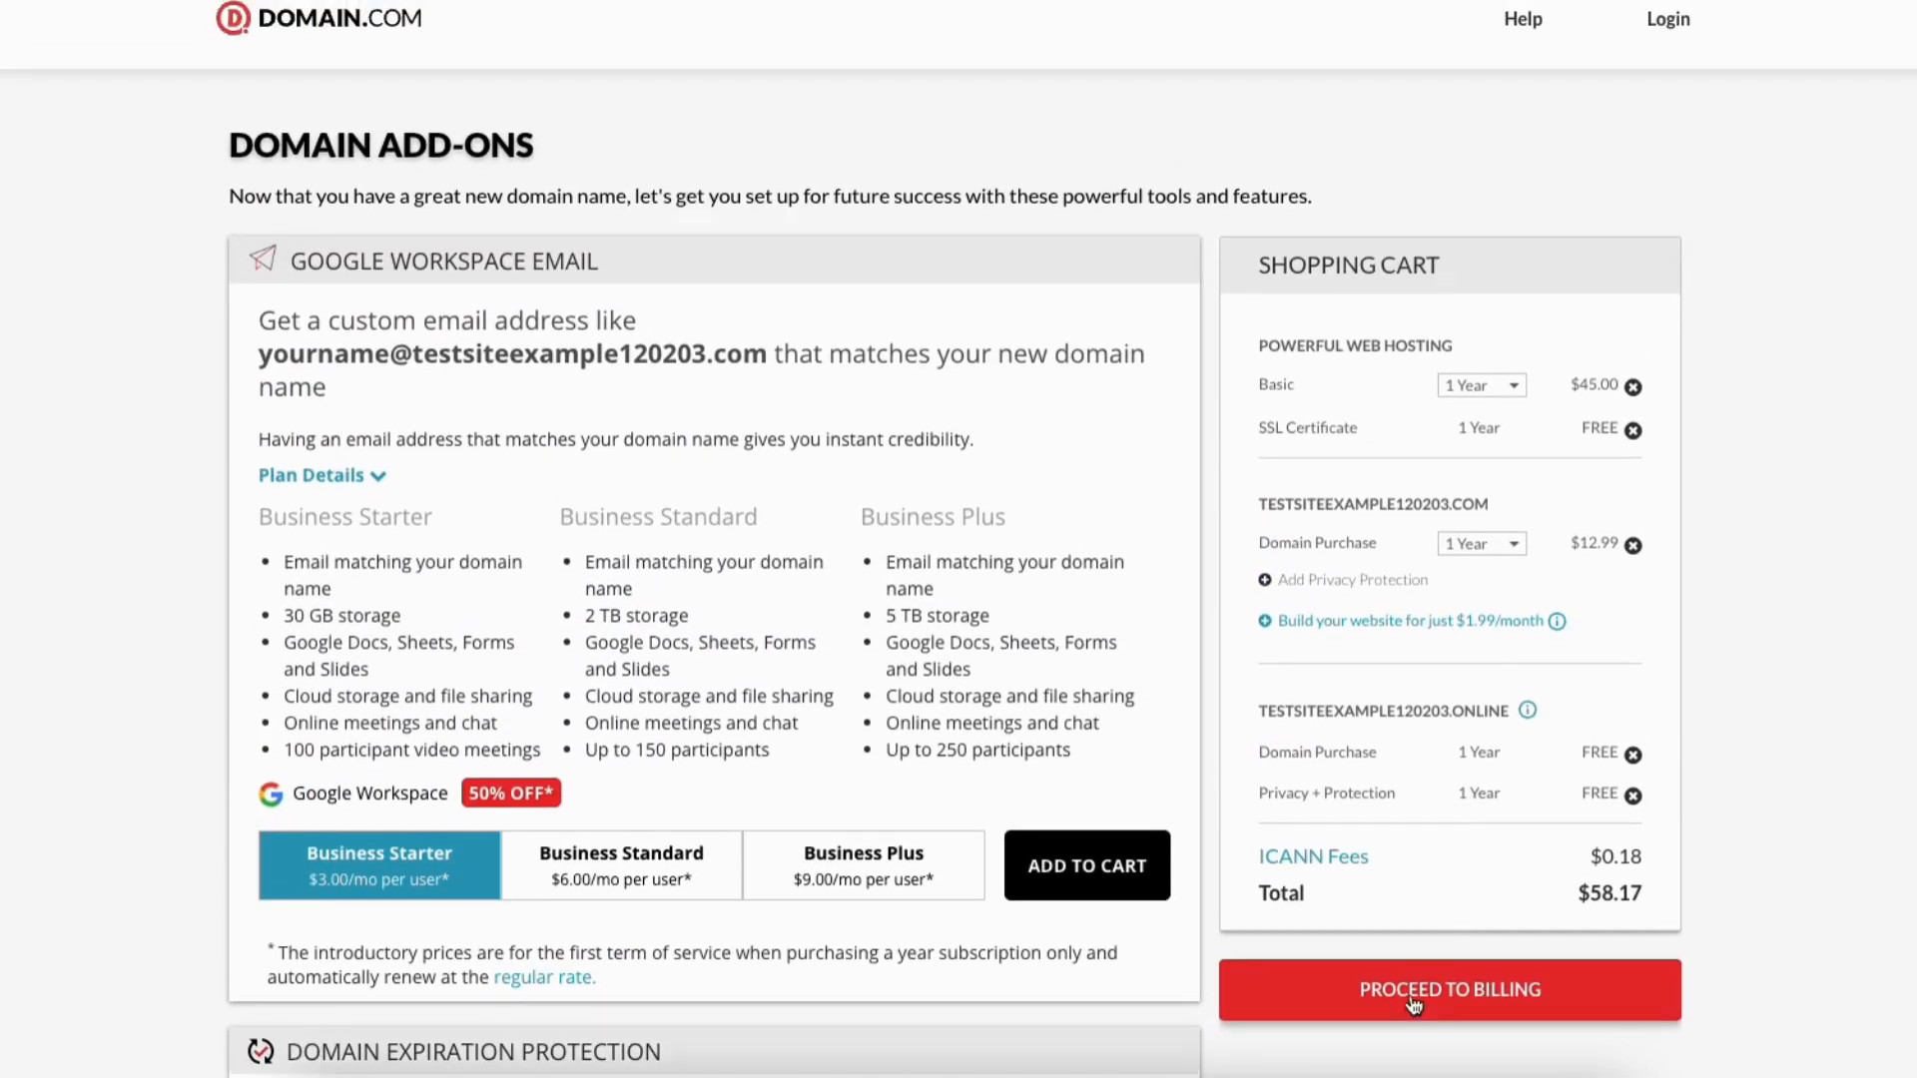
Proceed to billing and apply the DOMFREE discount code, lowering the total to $45.18
left_click(1448, 991)
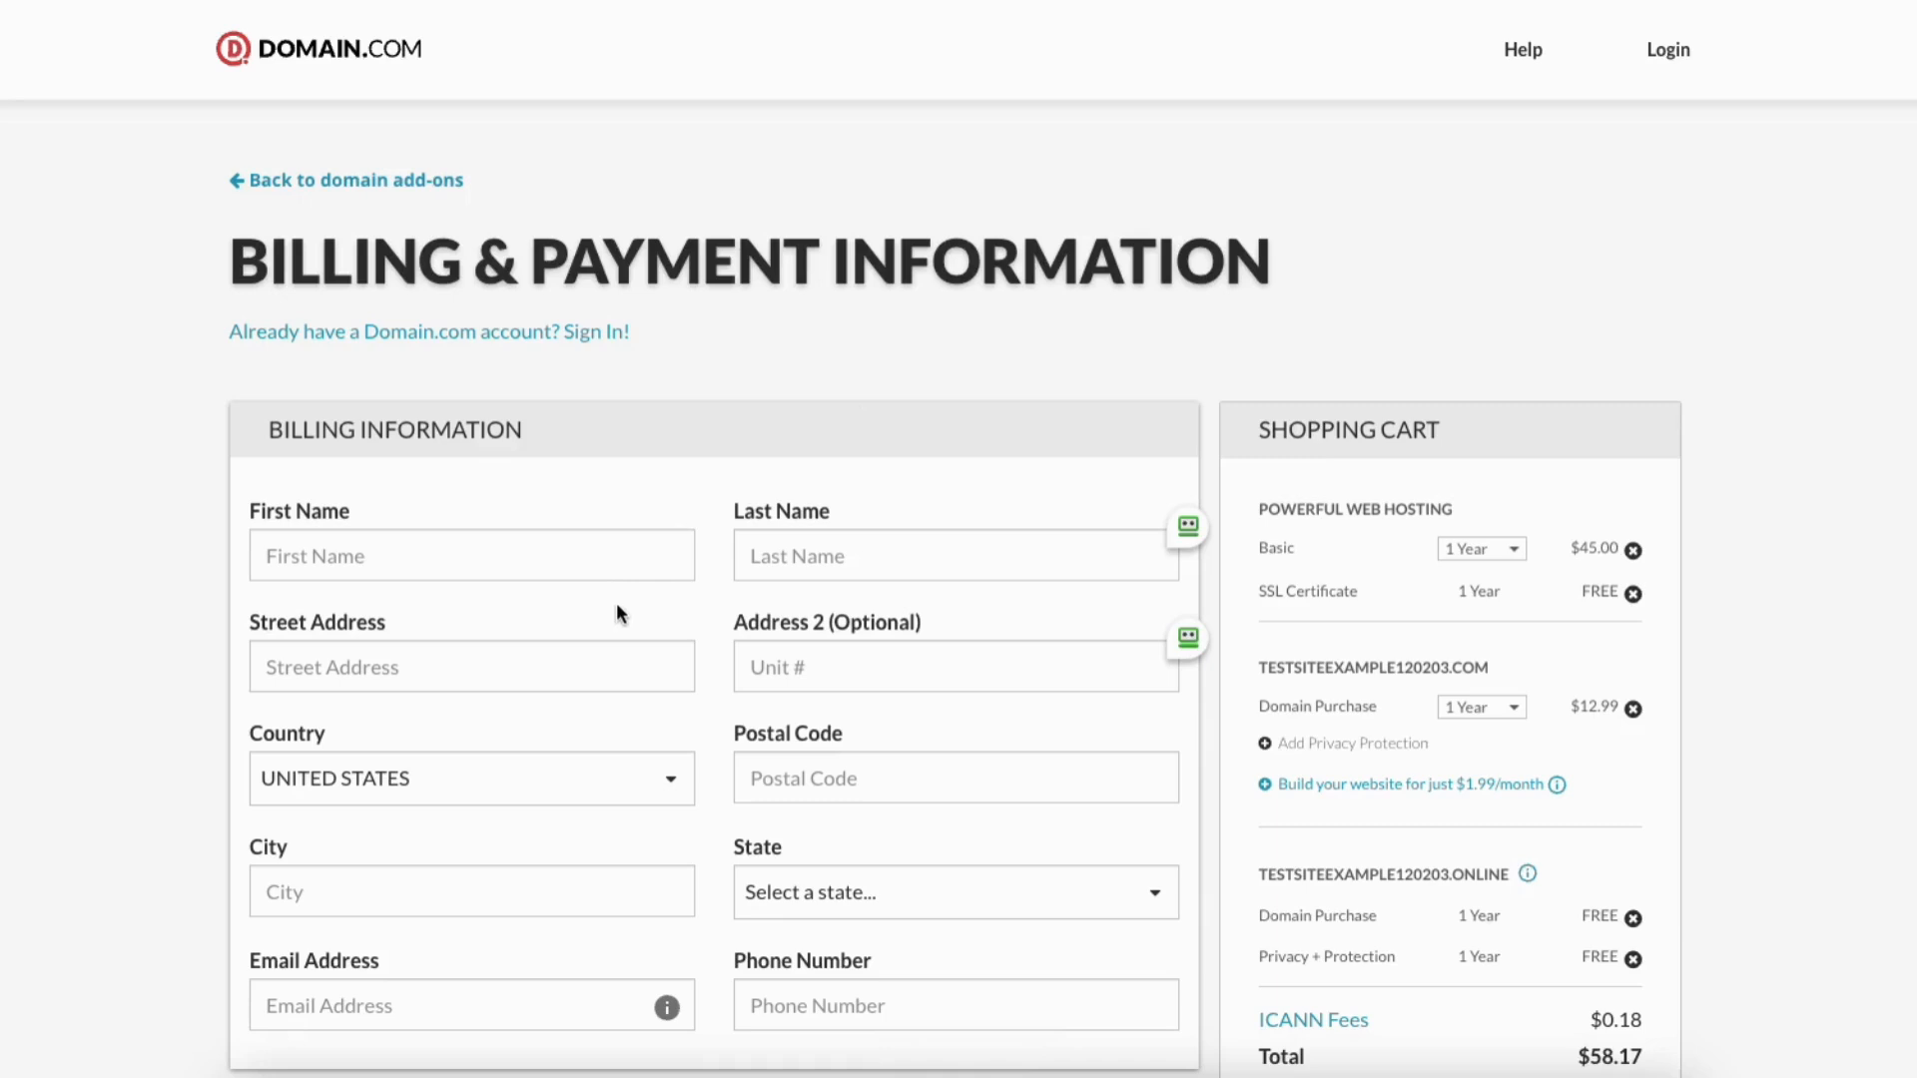
scroll("down", 3)
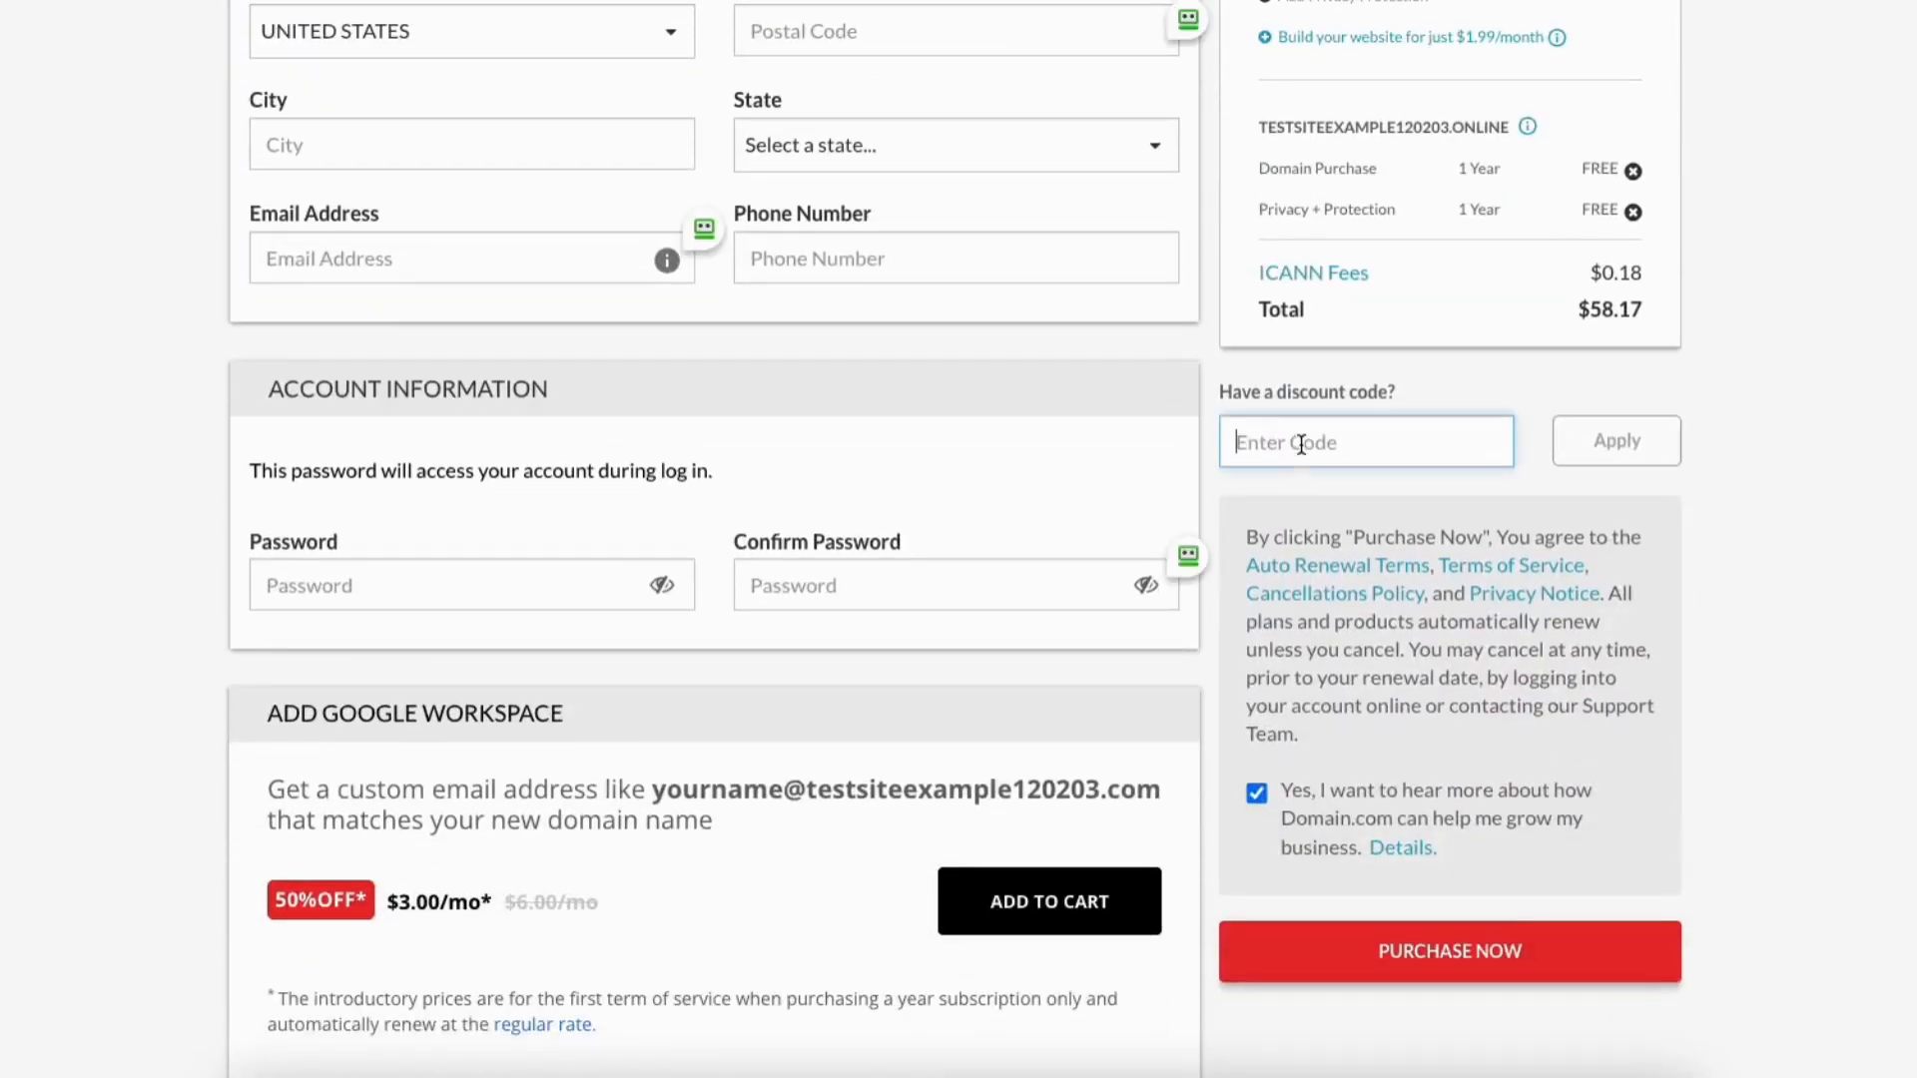
type("DOMFREE")
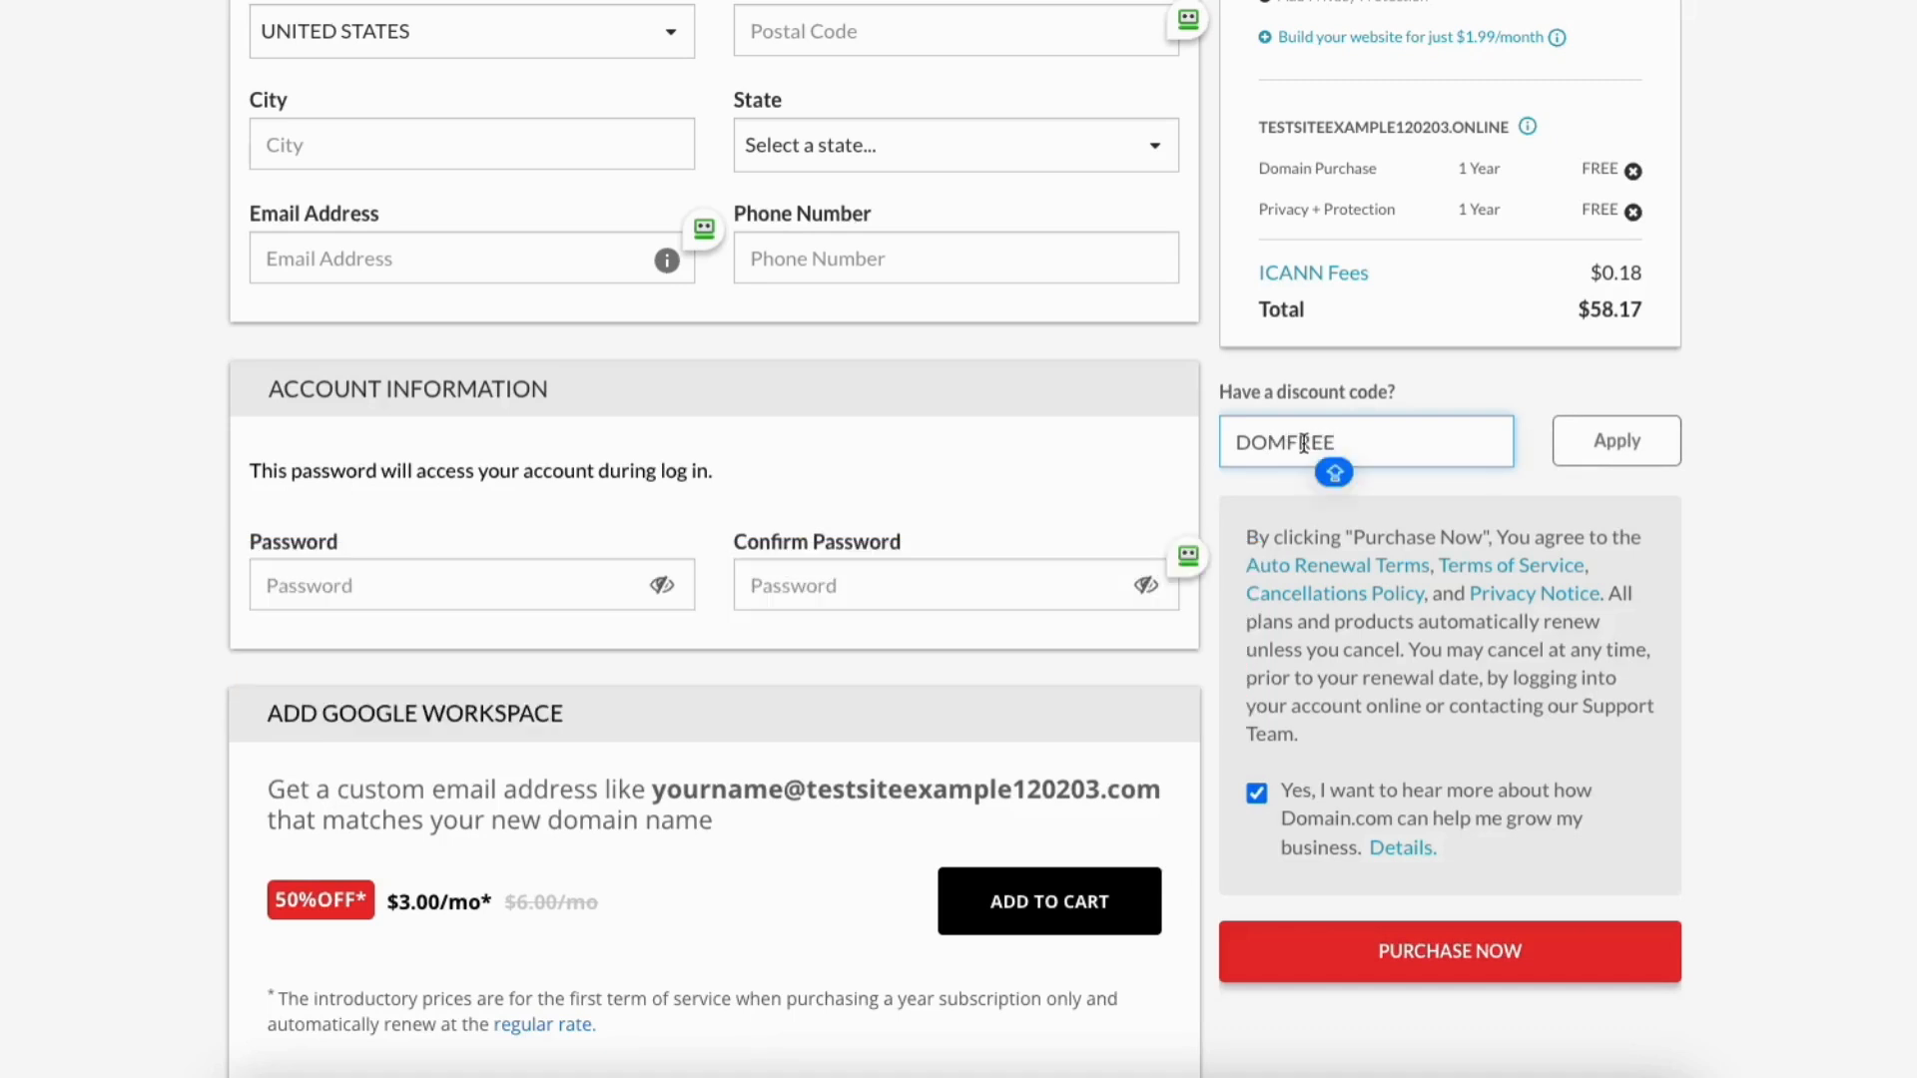
left_click(1615, 439)
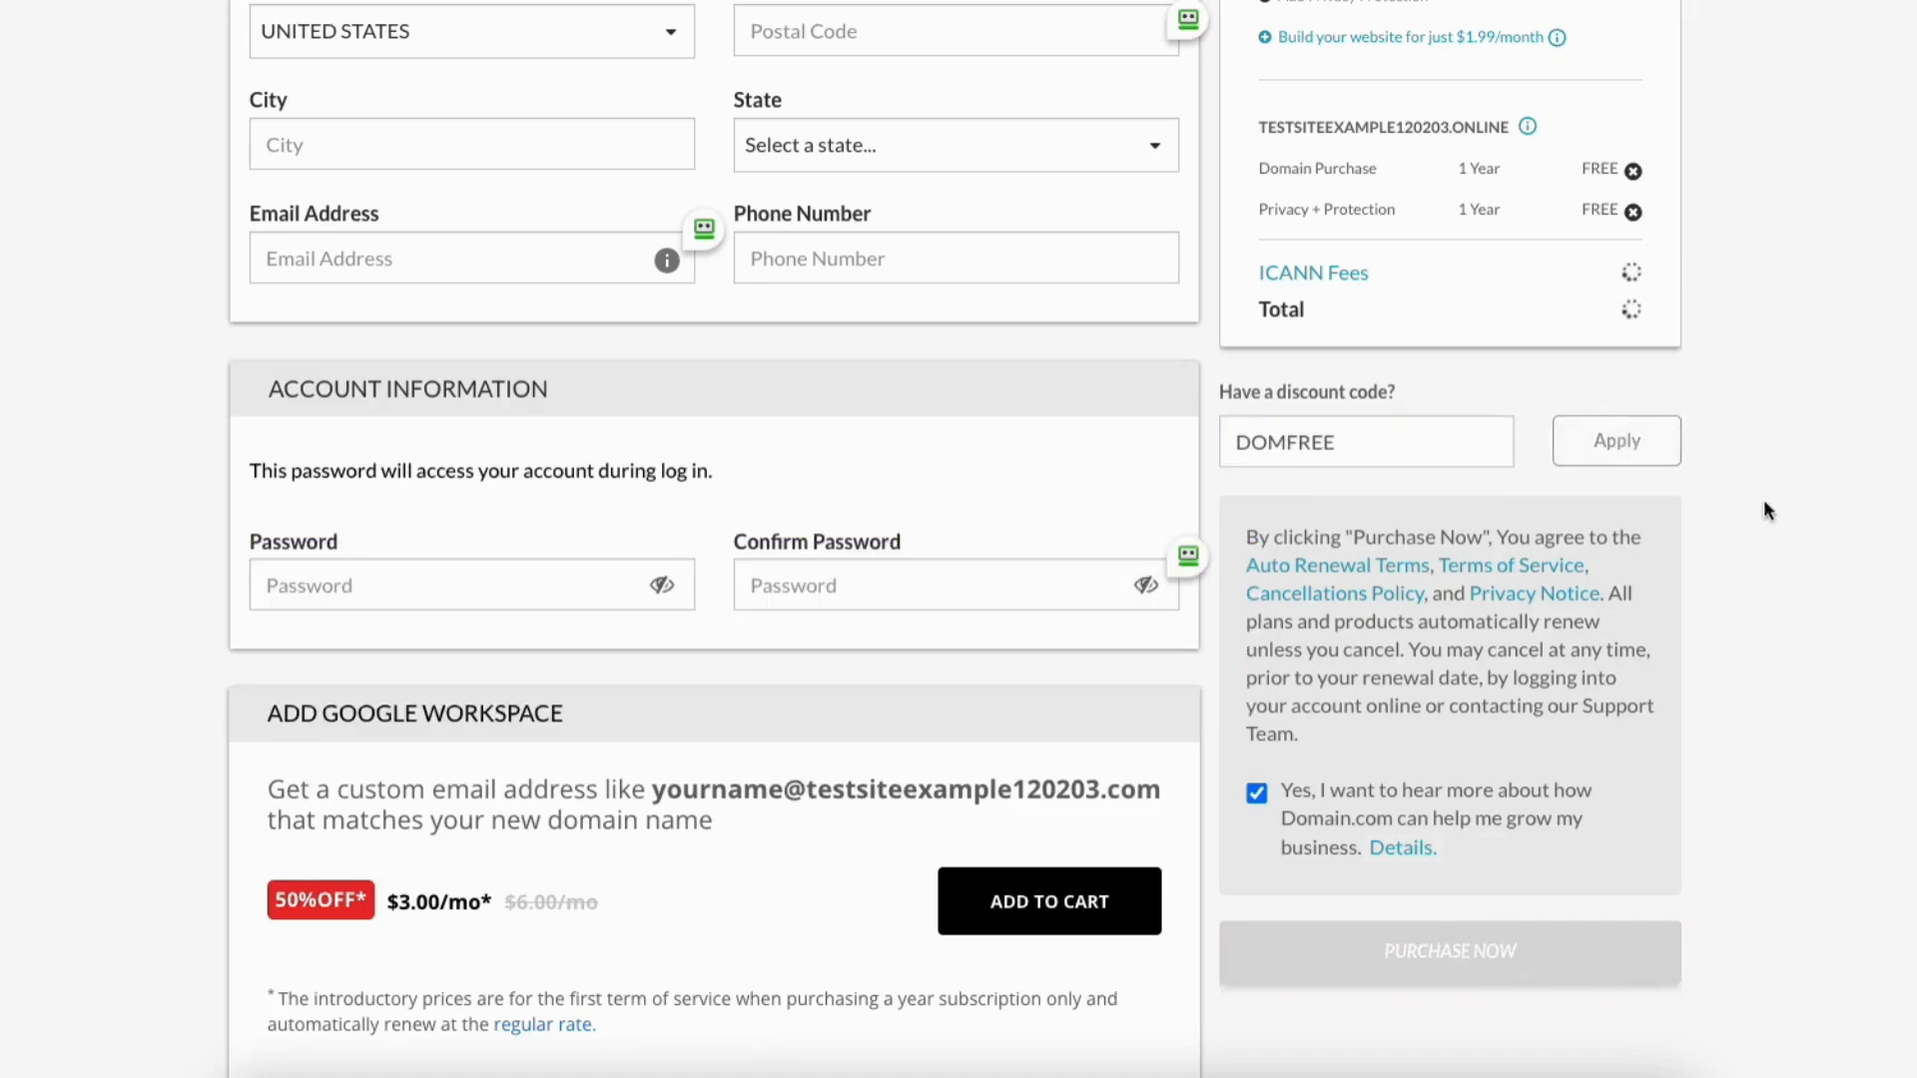
left_click(1616, 440)
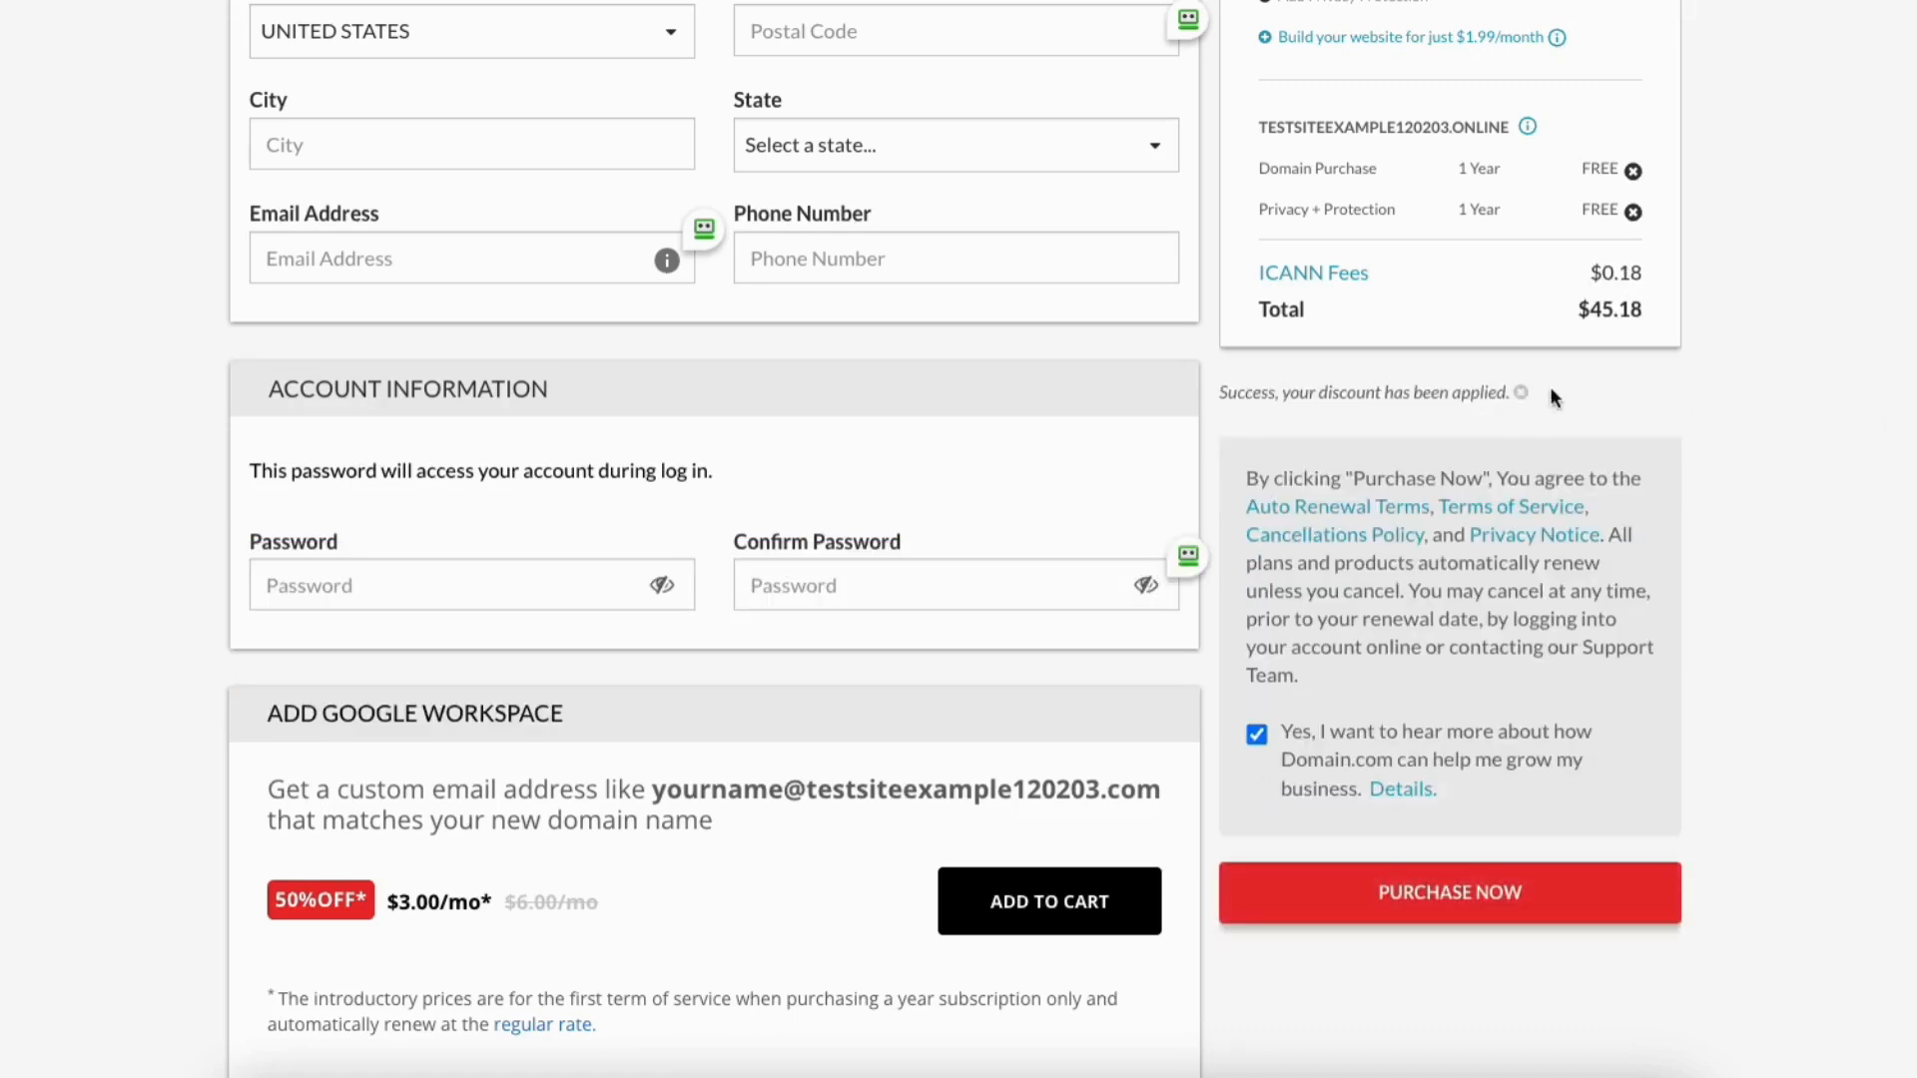
Uncheck the 'Yes, I want to hear more' marketing opt-in on the billing form
scroll("down", 3)
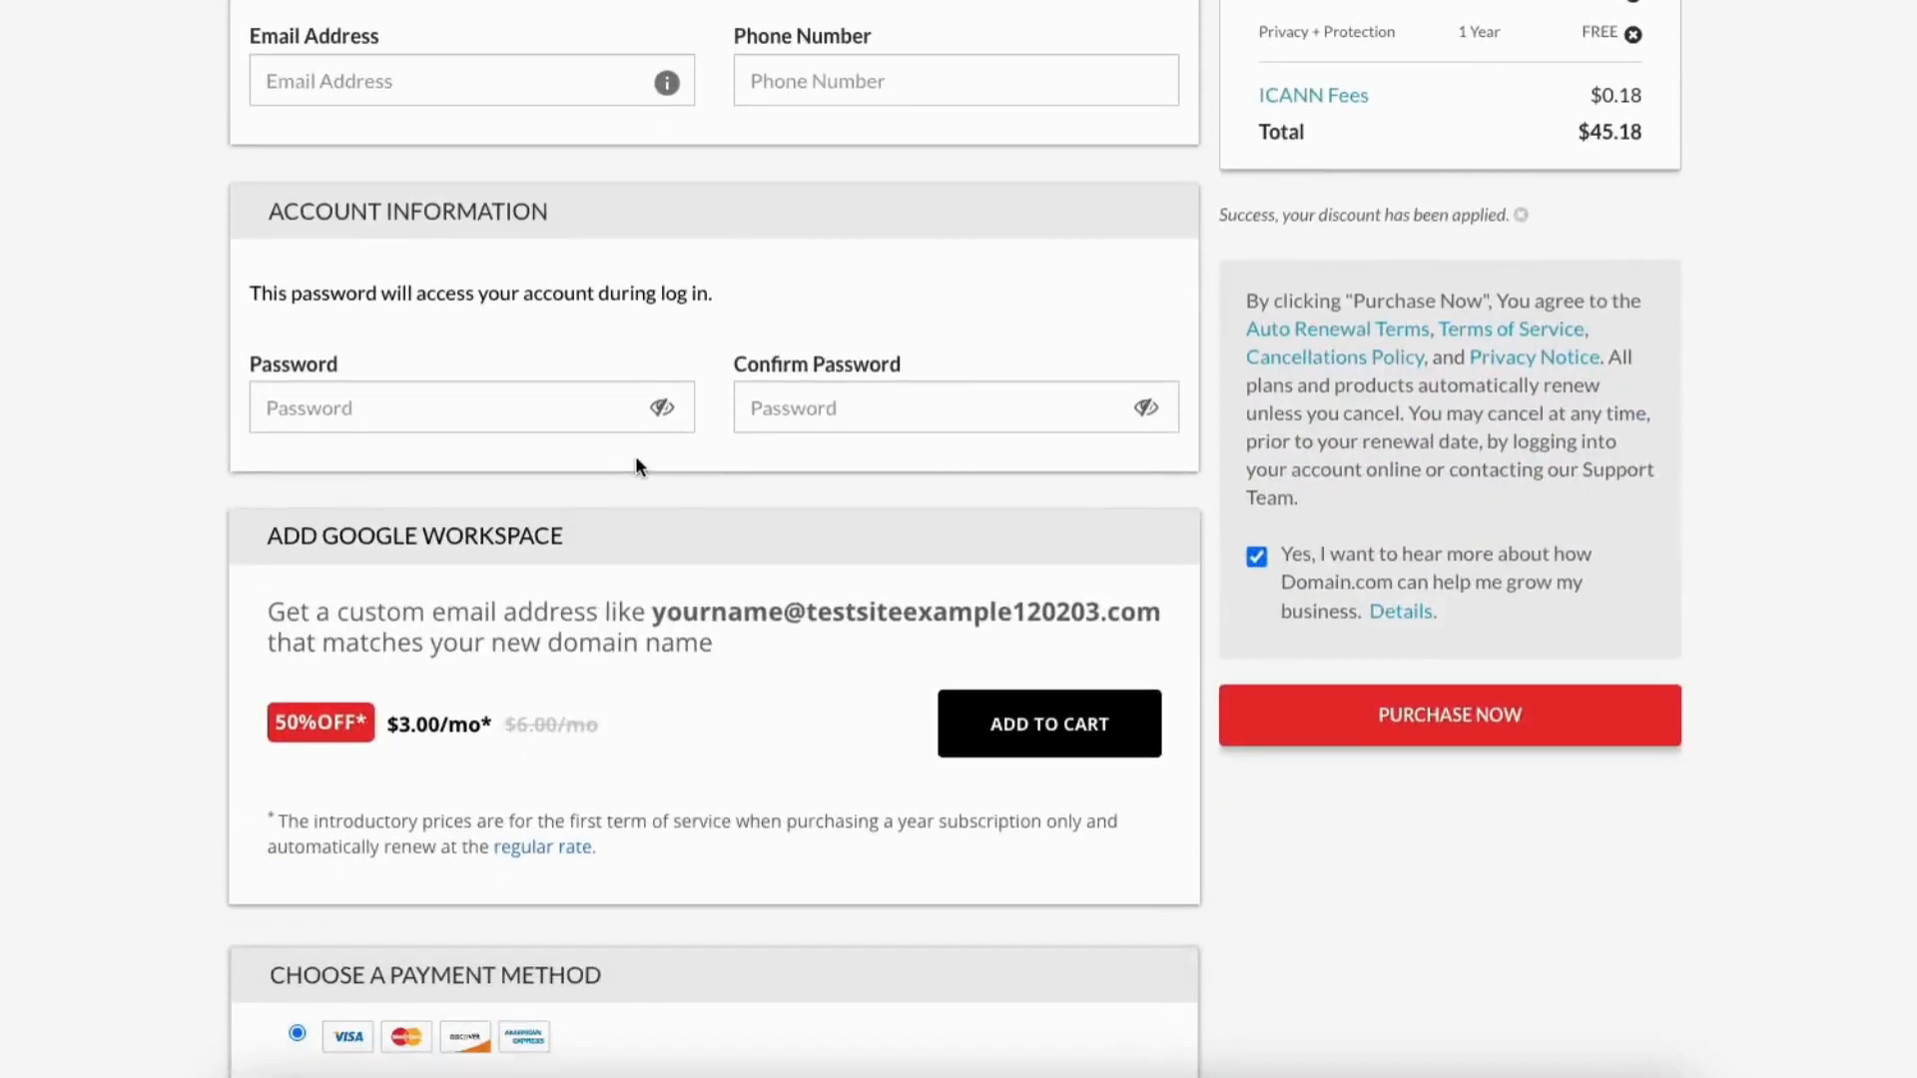
scroll("down", 3)
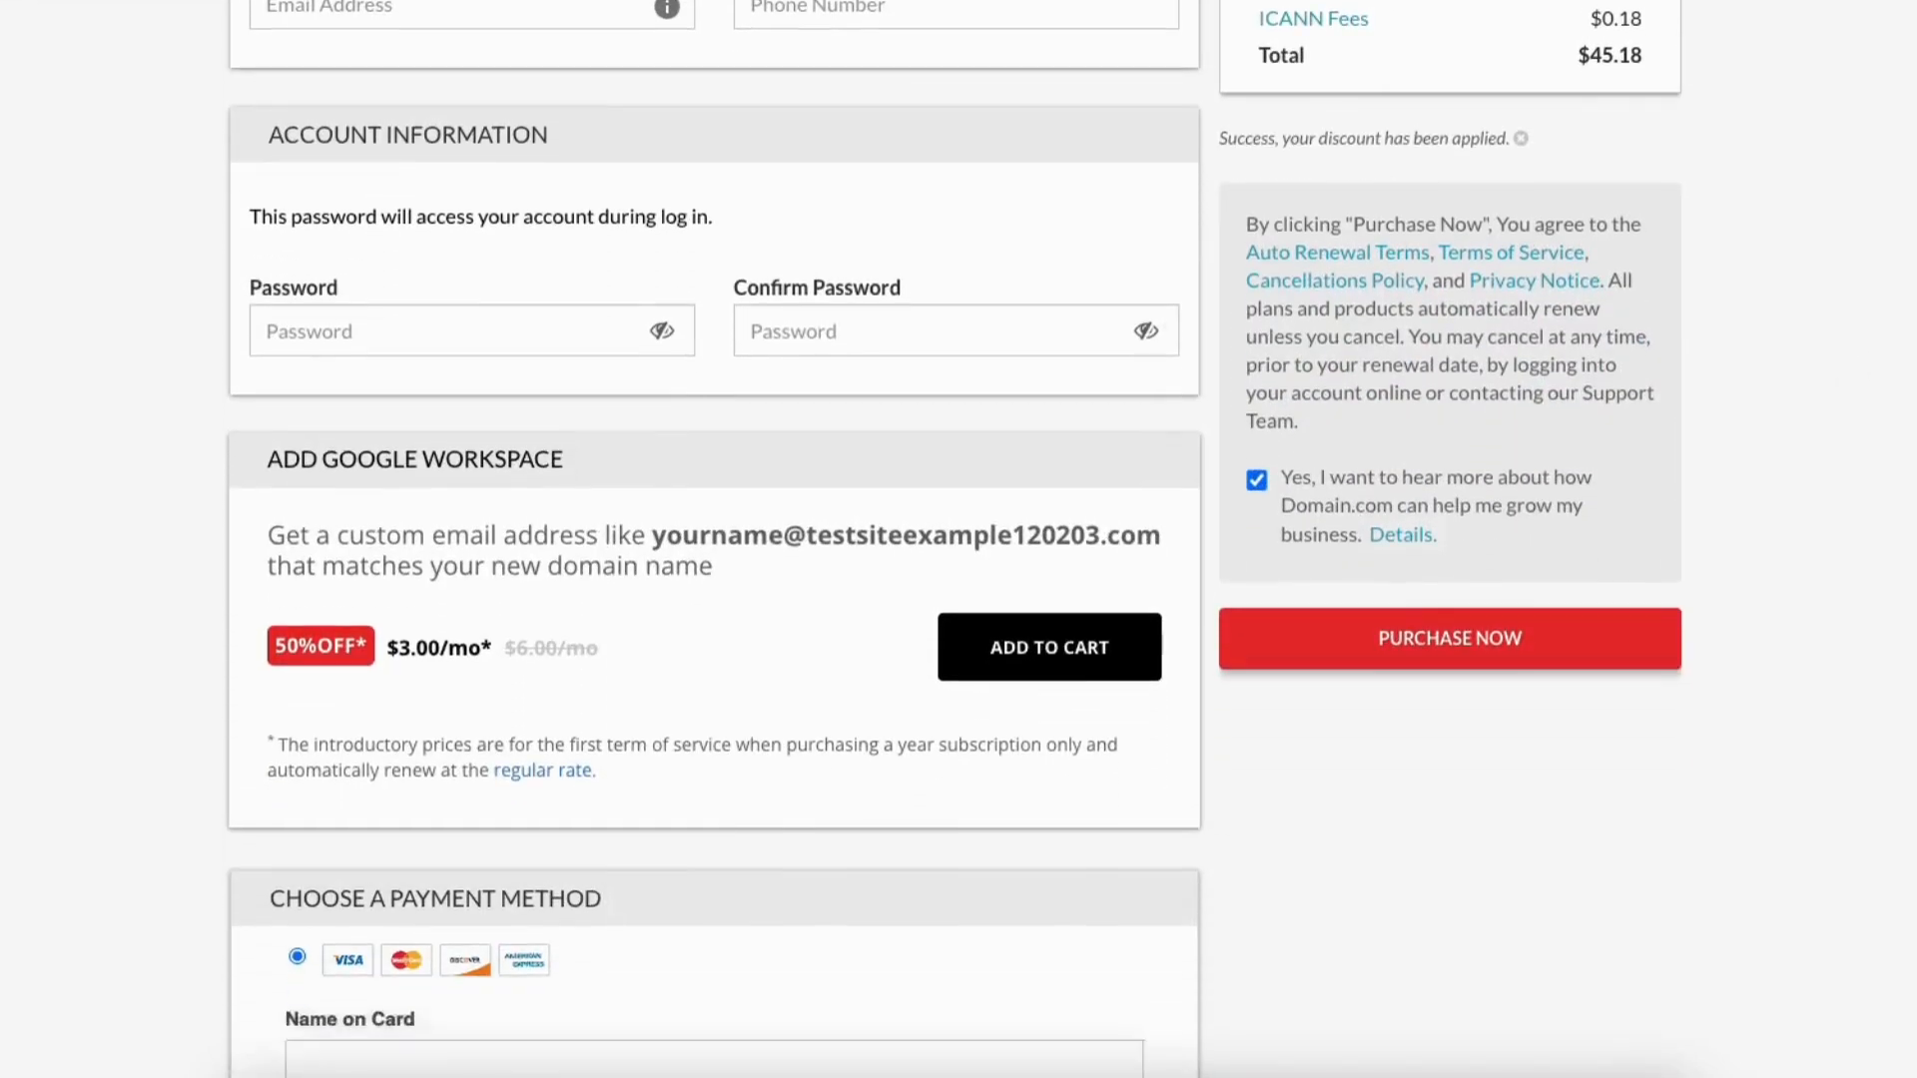
scroll("down", 3)
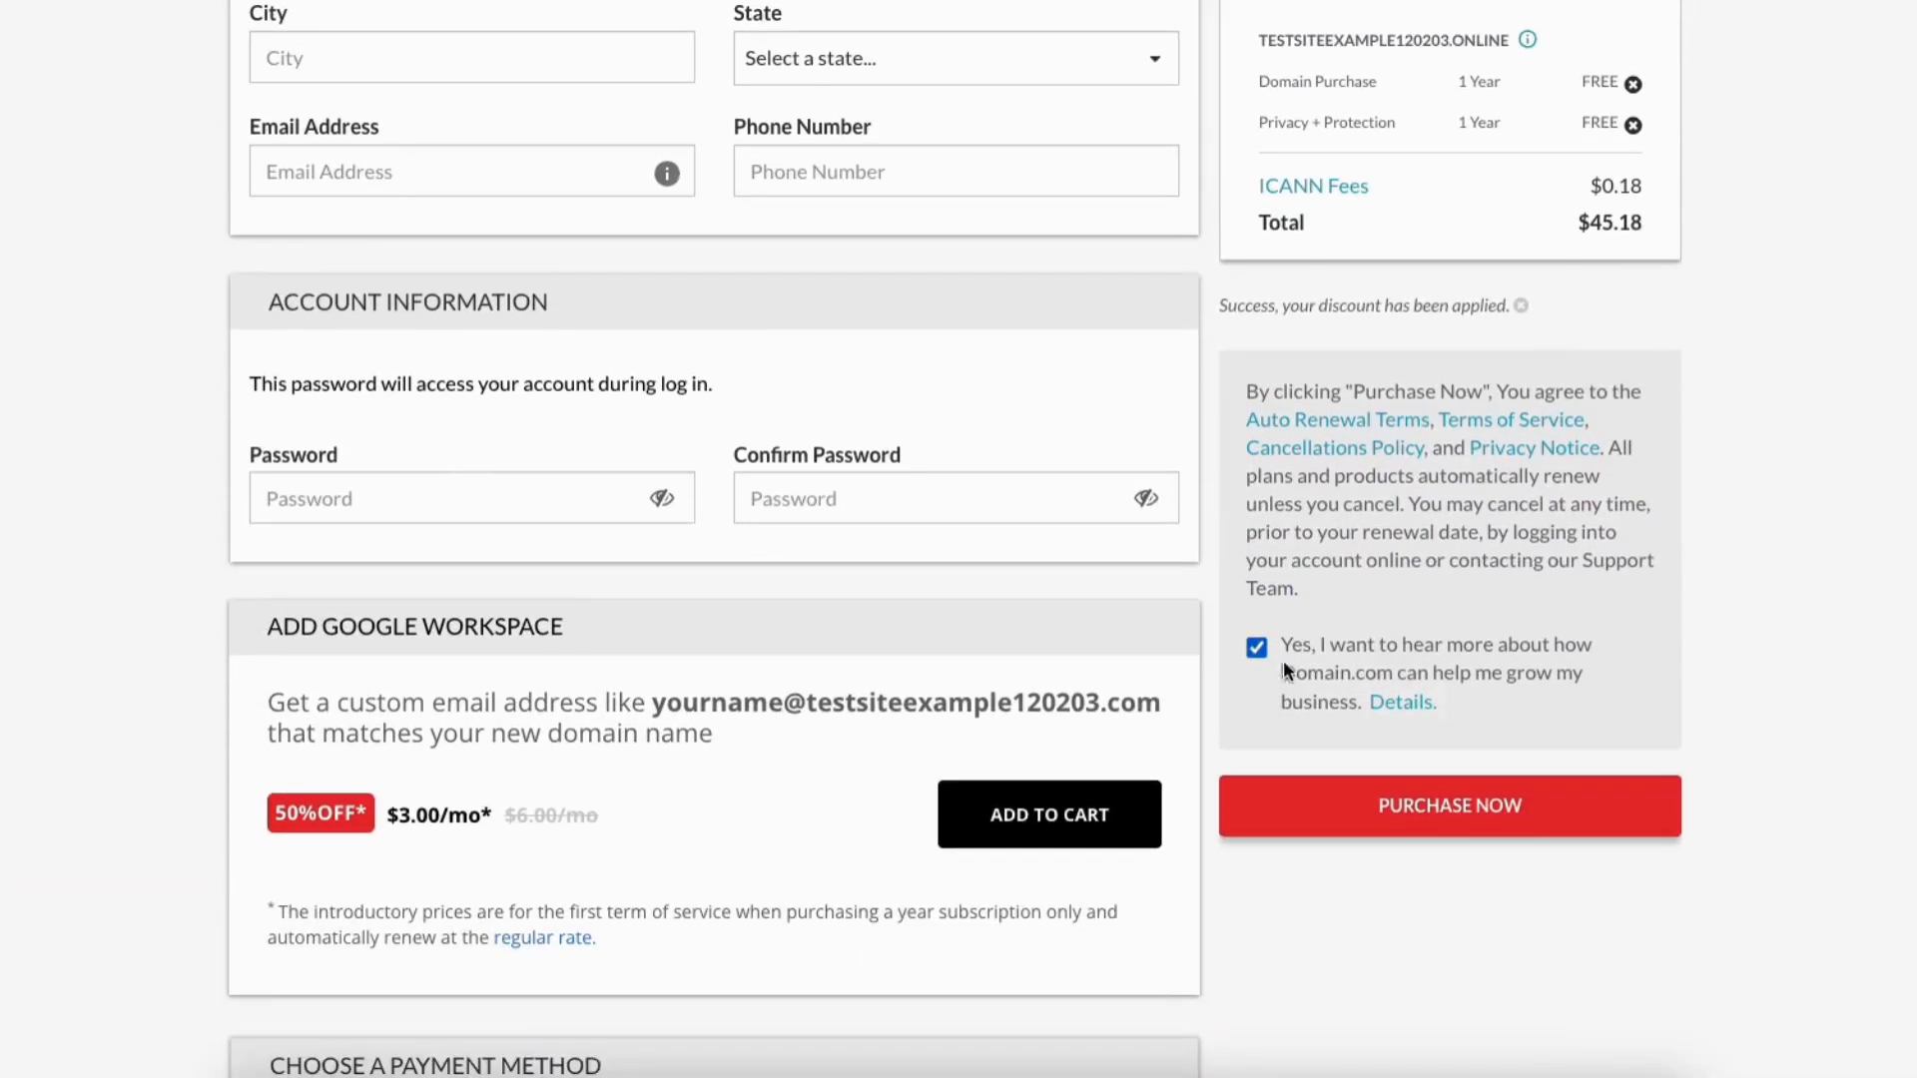
left_click(1256, 647)
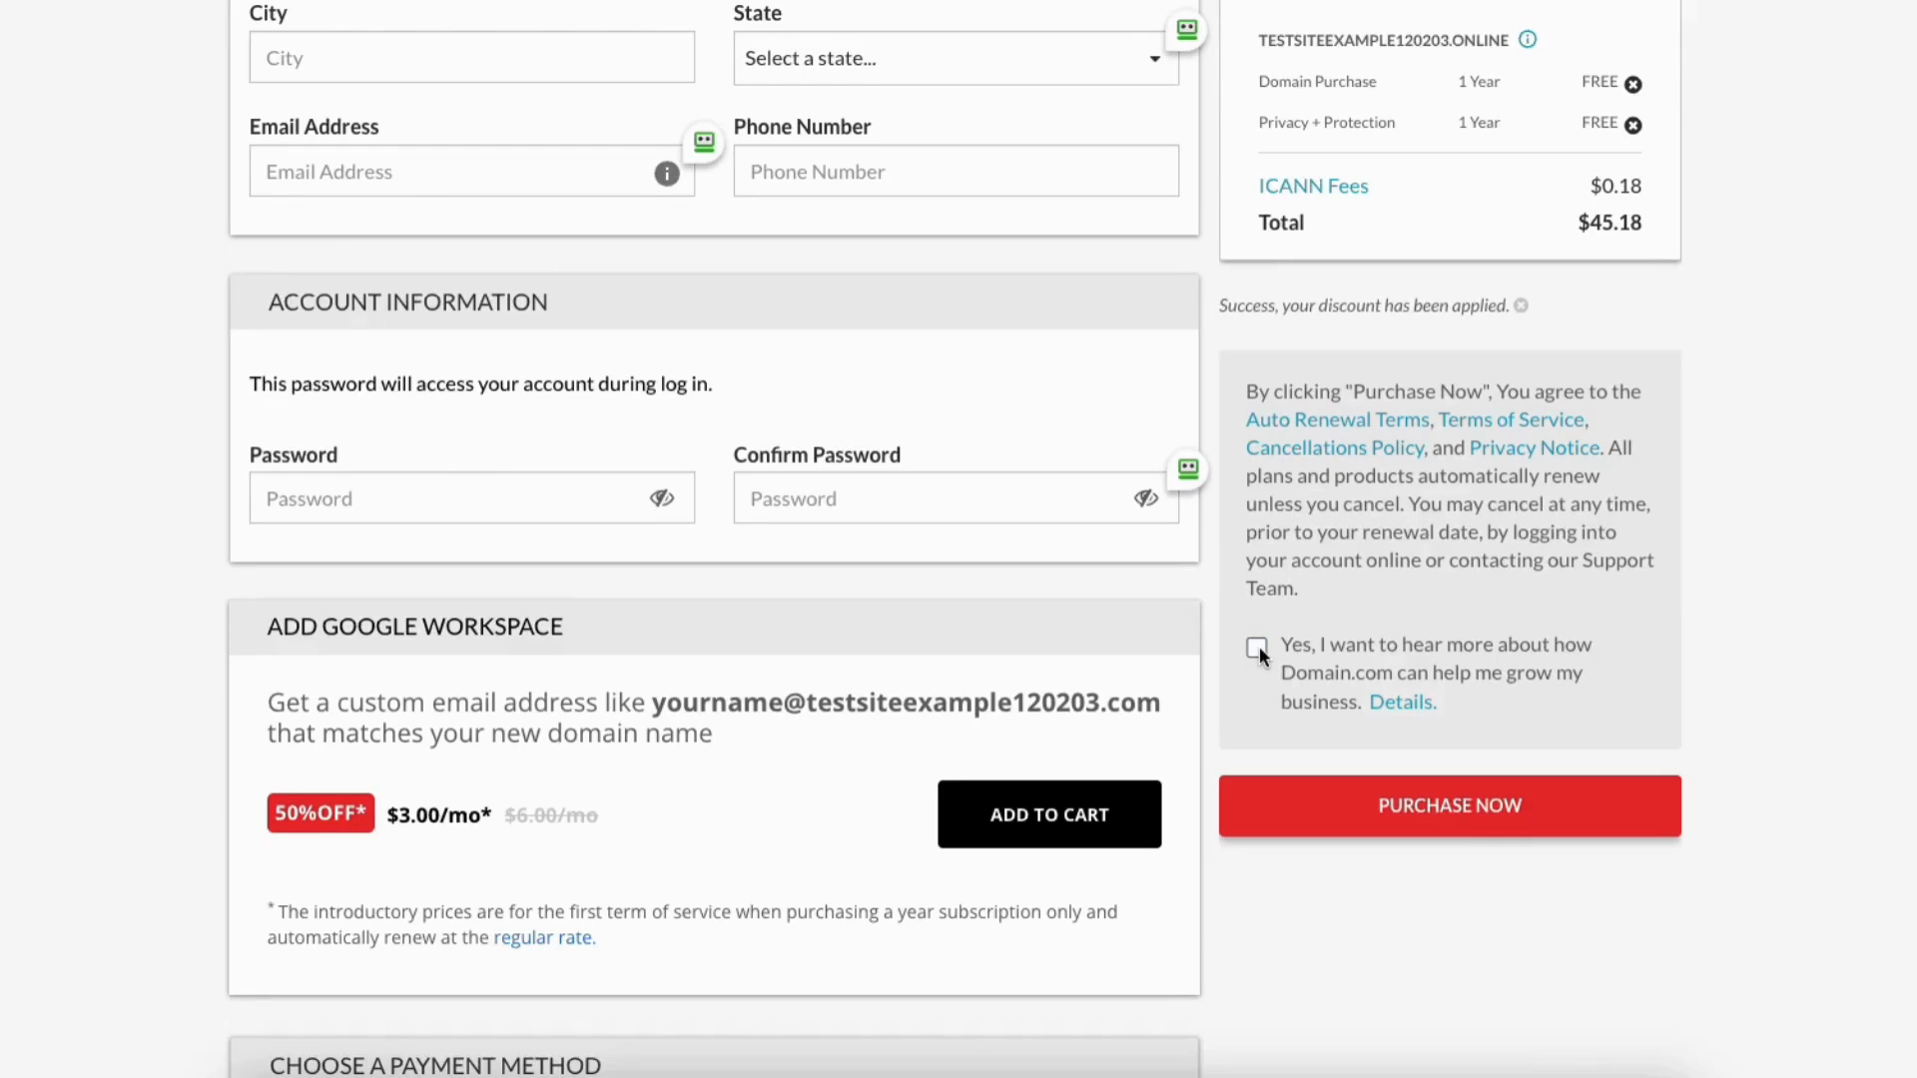
left_click(1256, 647)
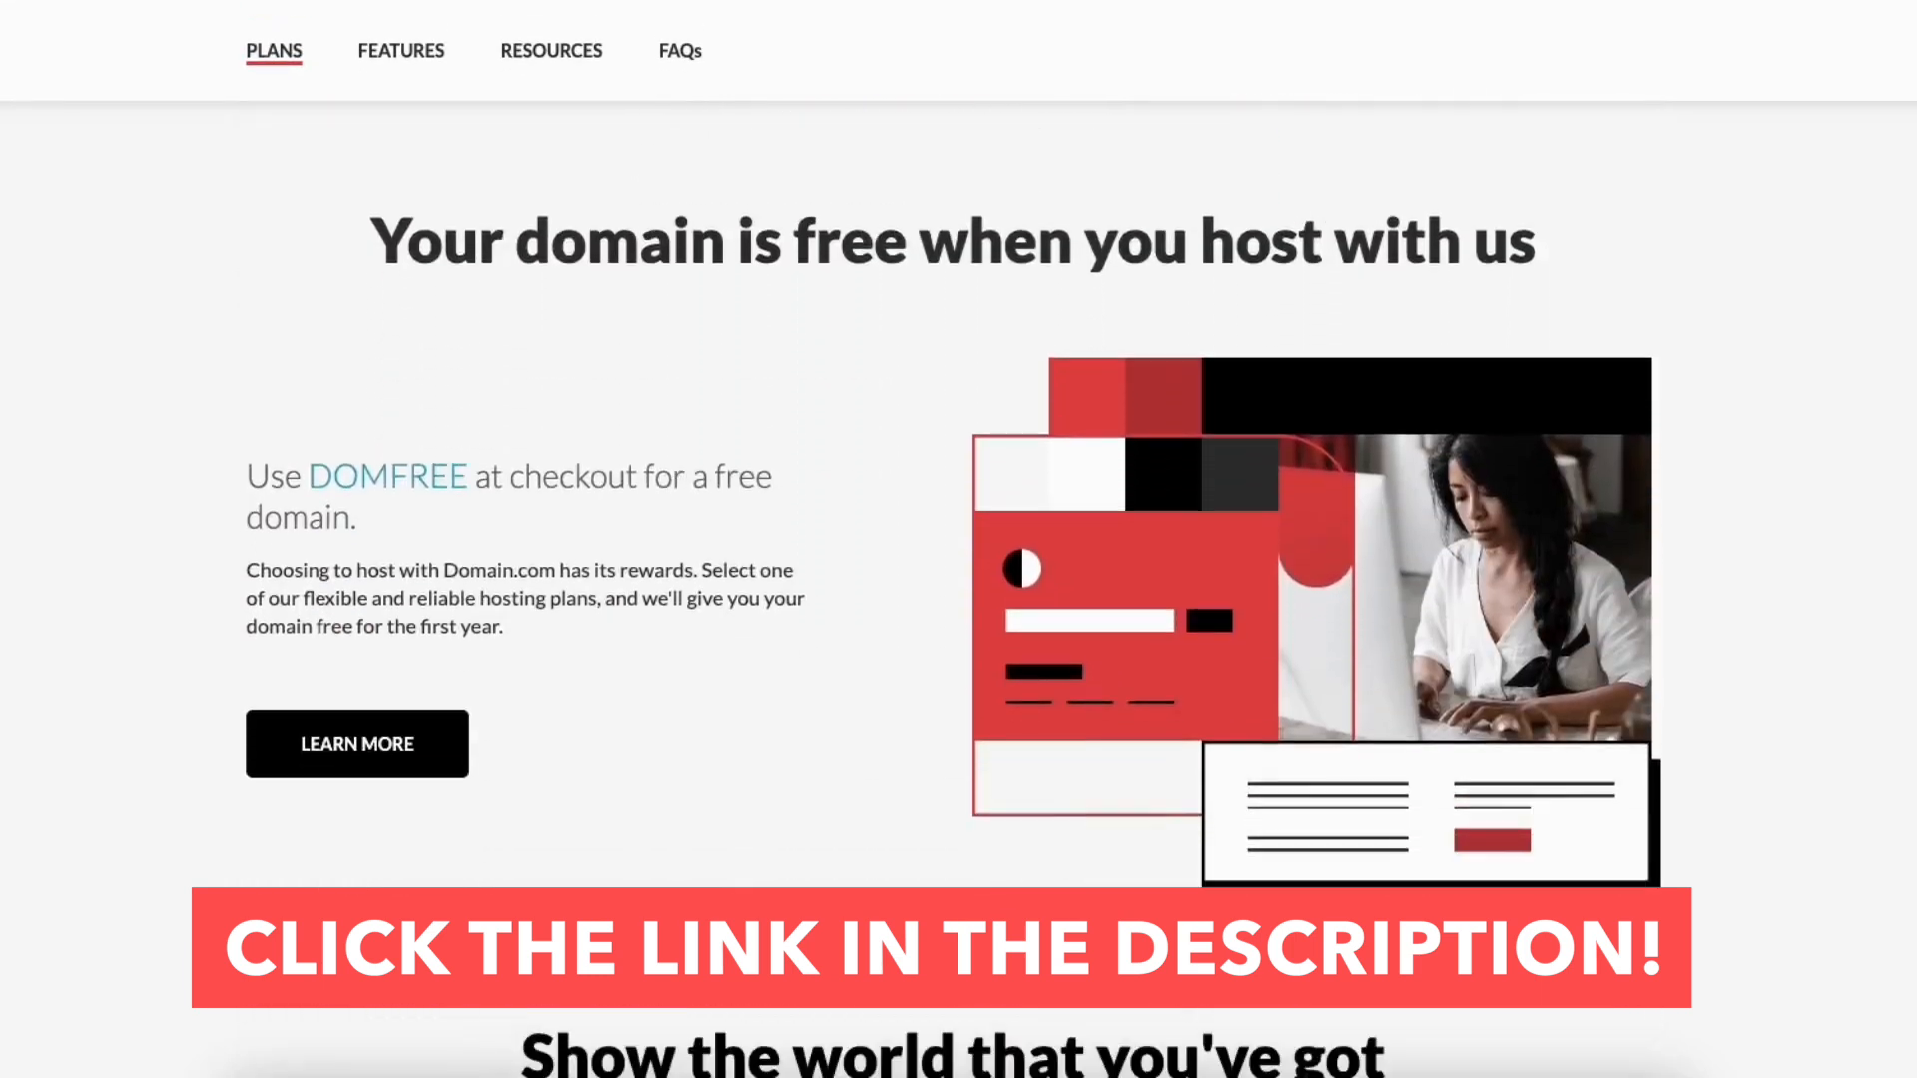
Jump to the hosting Features section listing the DOMFREE free domain offer
left_click(402, 52)
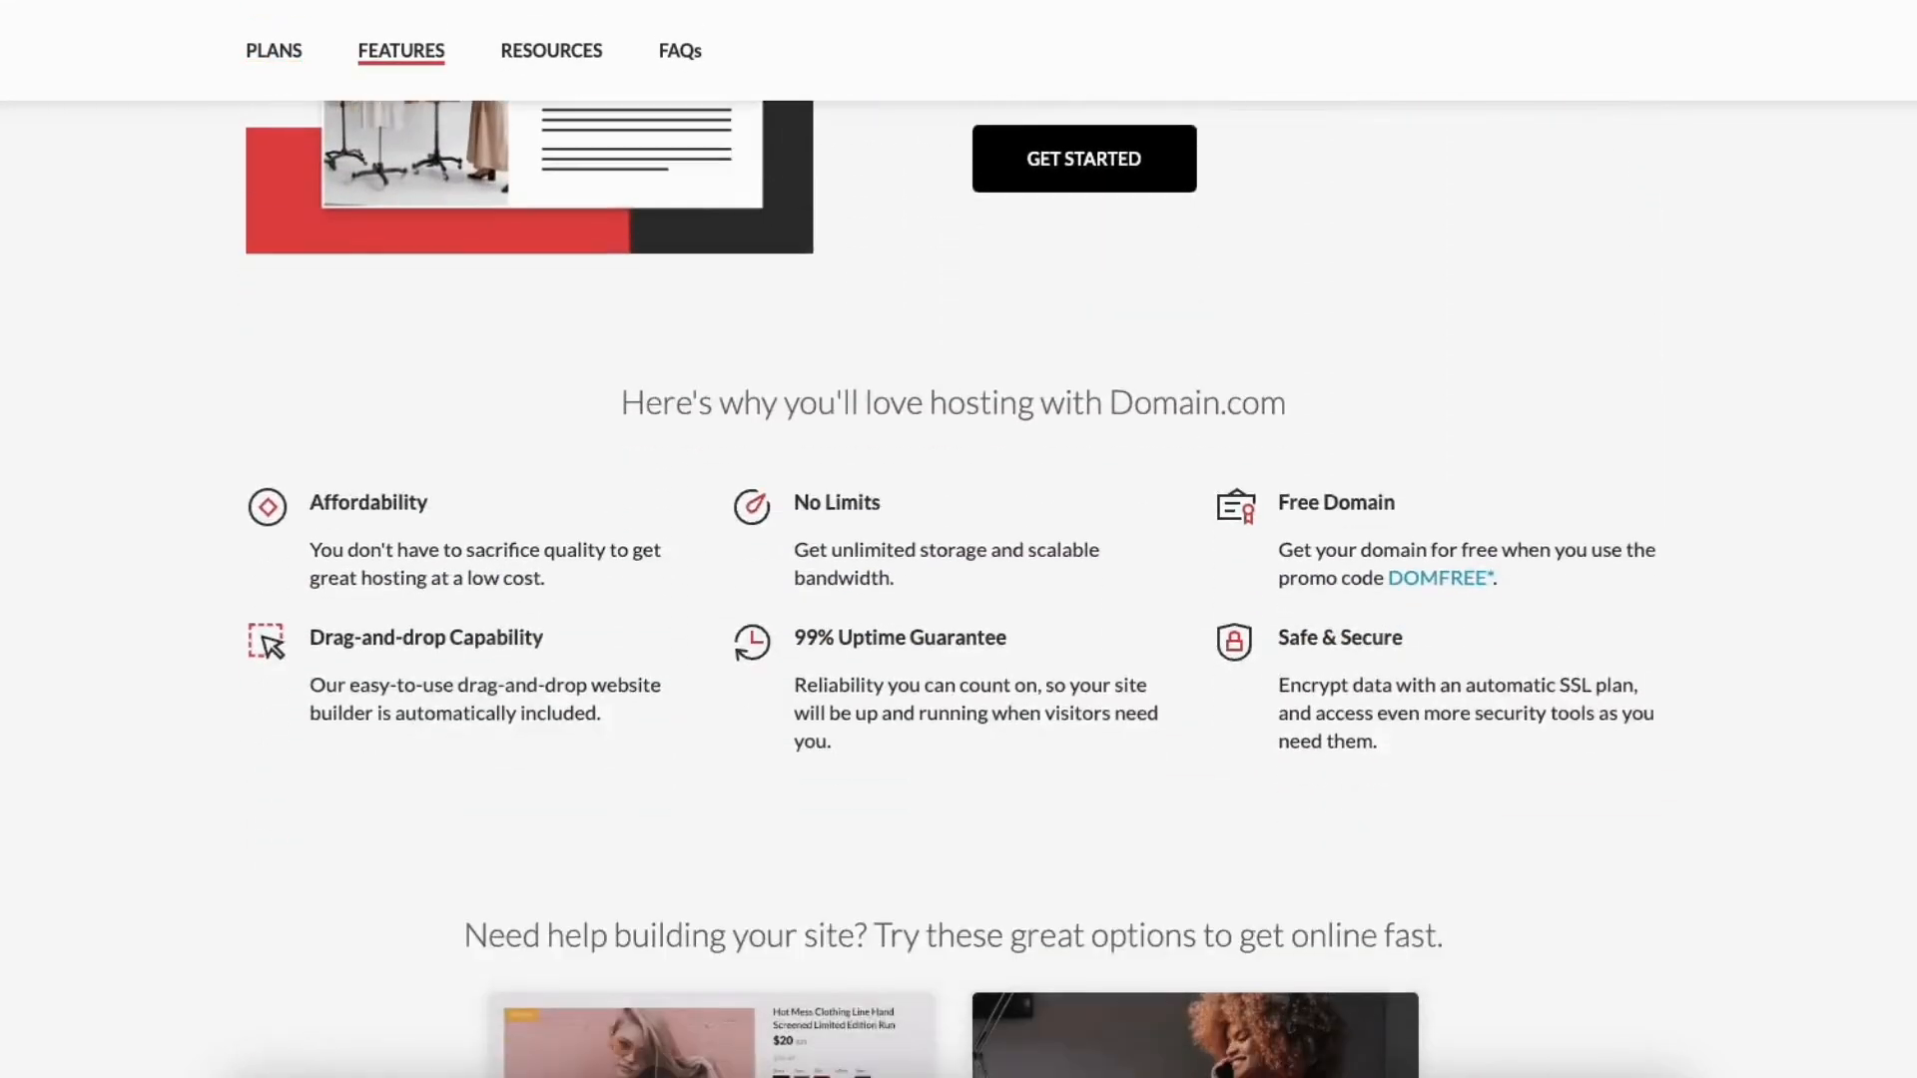